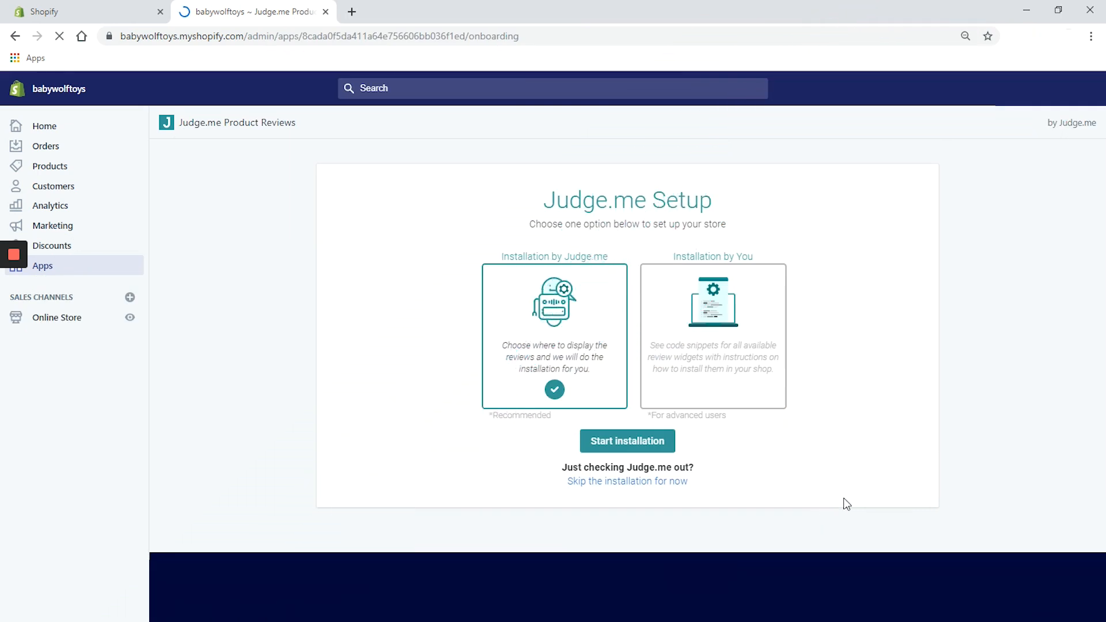
{"action": "mouse_move", "coordinate": [1036, 441]}
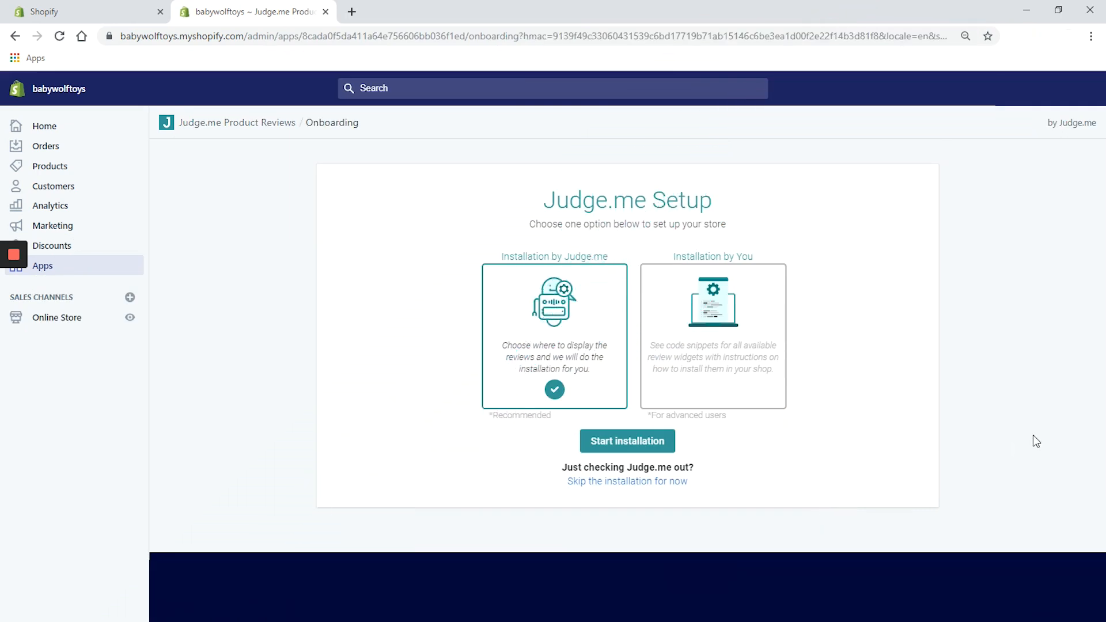
{"action": "mouse_move", "coordinate": [749, 447]}
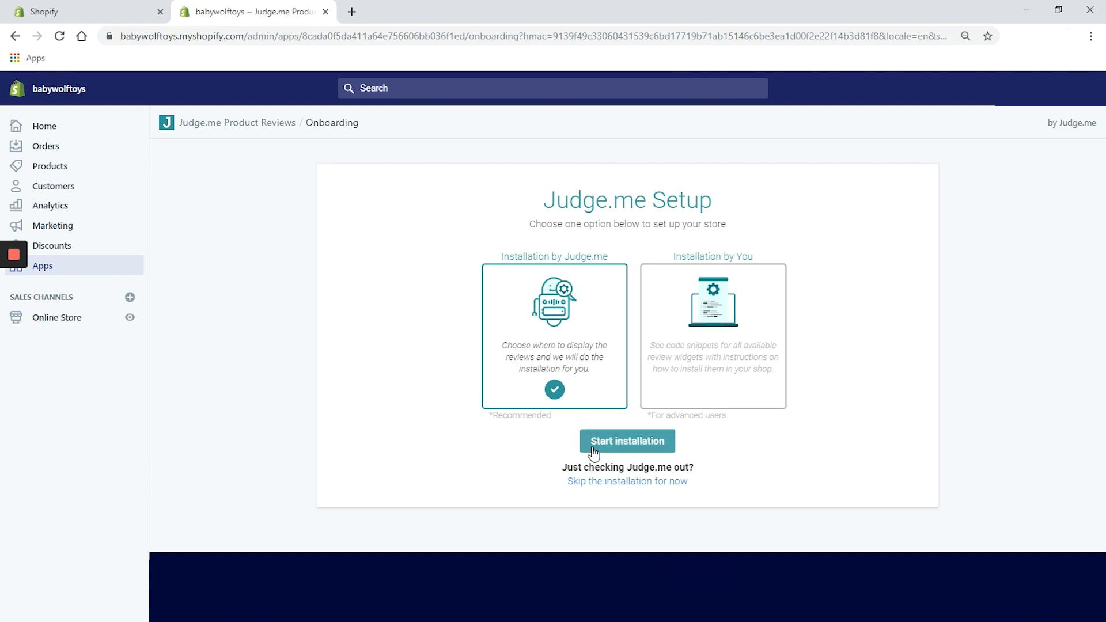
{"action": "mouse_move", "coordinate": [623, 445]}
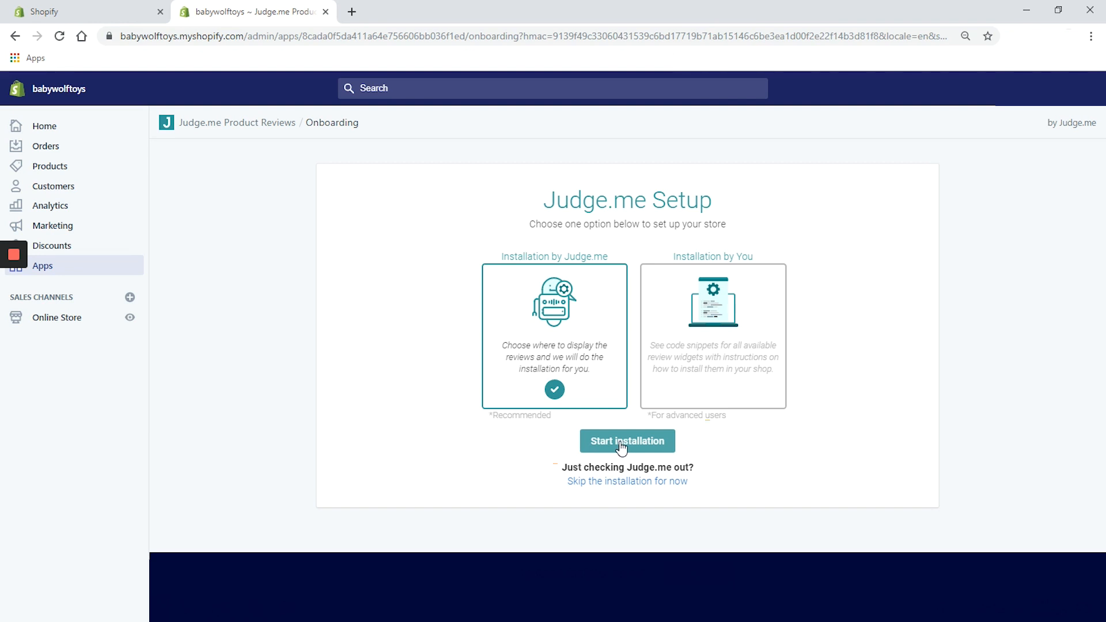
Step: Start the automatic installation by Judge.me, reaching the widget selection with all three widgets checked
{"action": "left_click", "coordinate": [627, 441]}
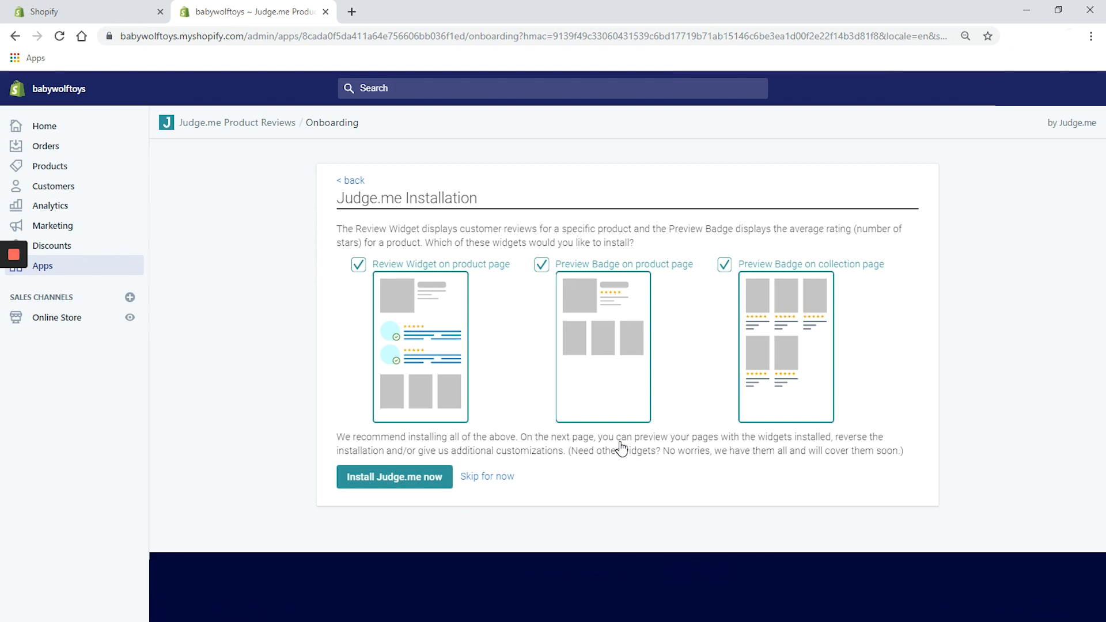
{"action": "mouse_move", "coordinate": [393, 477]}
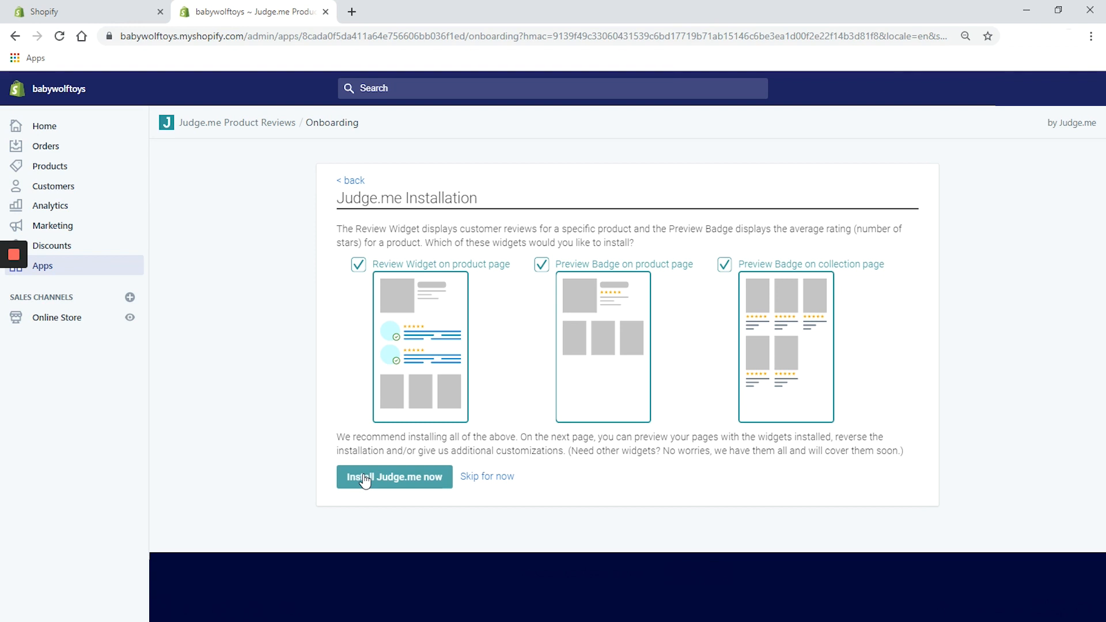
Step: Install the product-page review widget and both preview badges into the Debut theme
{"action": "left_click", "coordinate": [394, 477]}
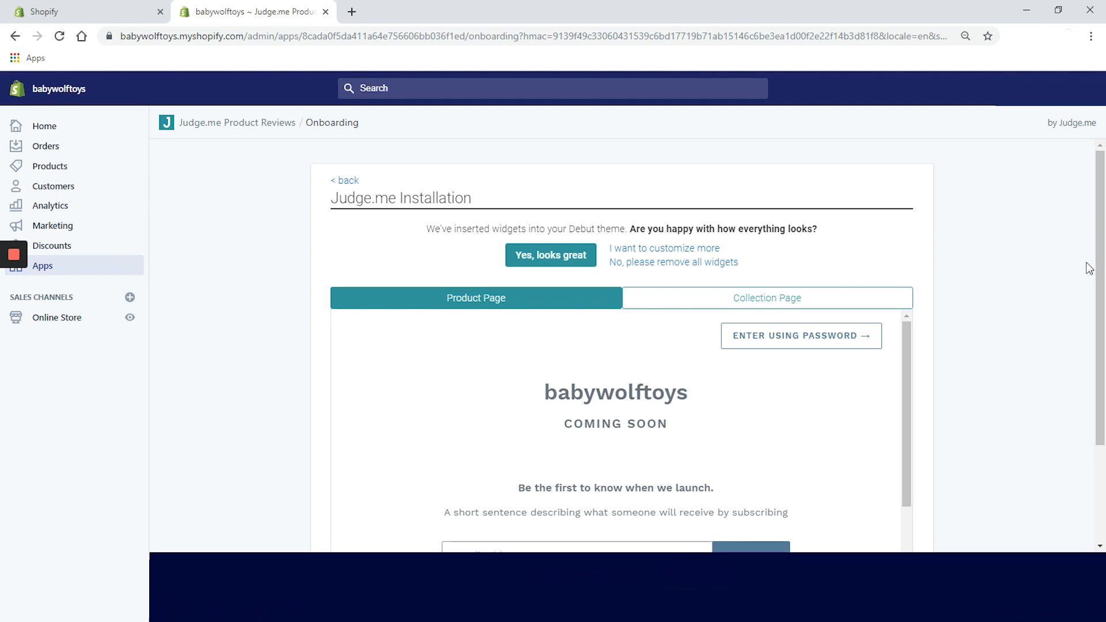
Step: Scroll the installation preview before viewing the LED fidget spinner product page
{"action": "scroll", "scroll_direction": "down", "scroll_amount": 3}
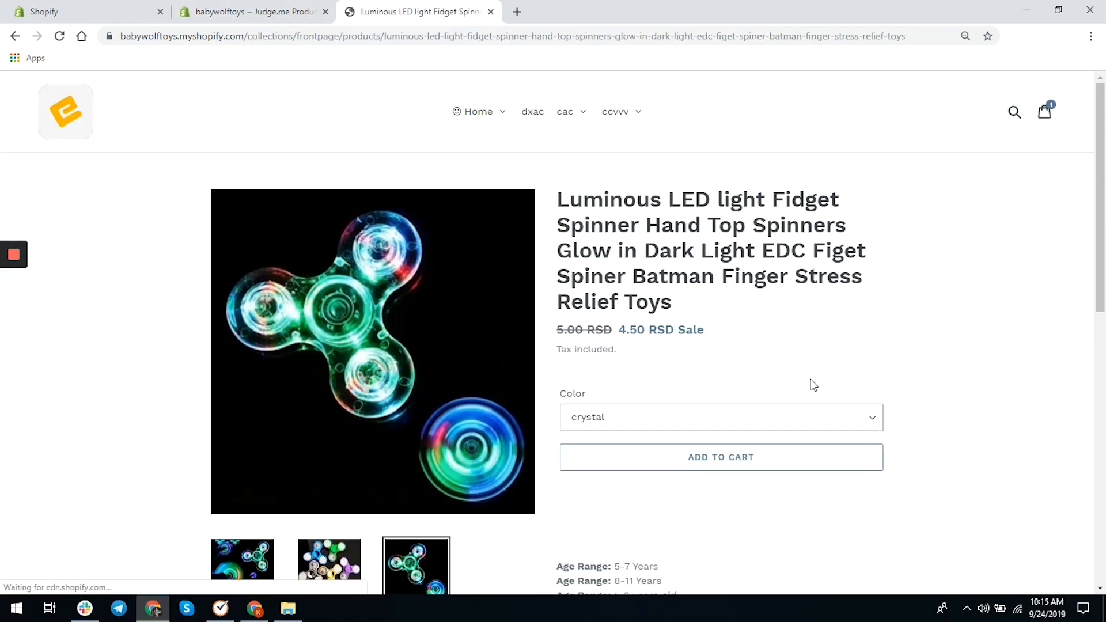
Step: Scroll the fidget spinner product page before returning to the Judge.me welcome dashboard
{"action": "scroll", "scroll_direction": "down", "scroll_amount": 3}
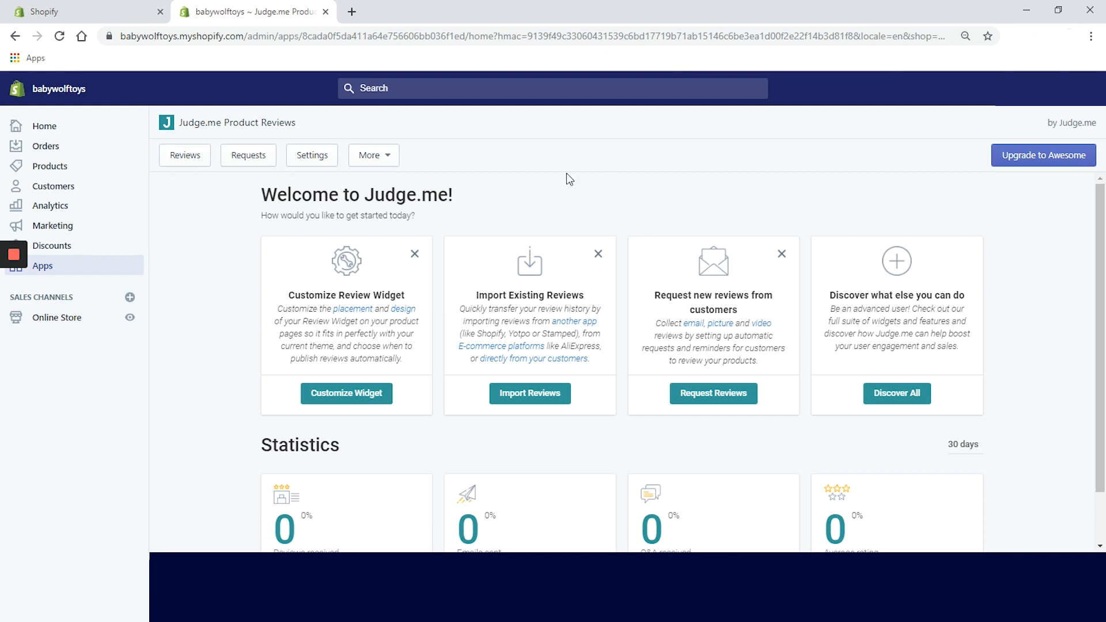
Step: Browse the More dropdown, then open Customize Widget from the welcome page
{"action": "left_click", "coordinate": [369, 156]}
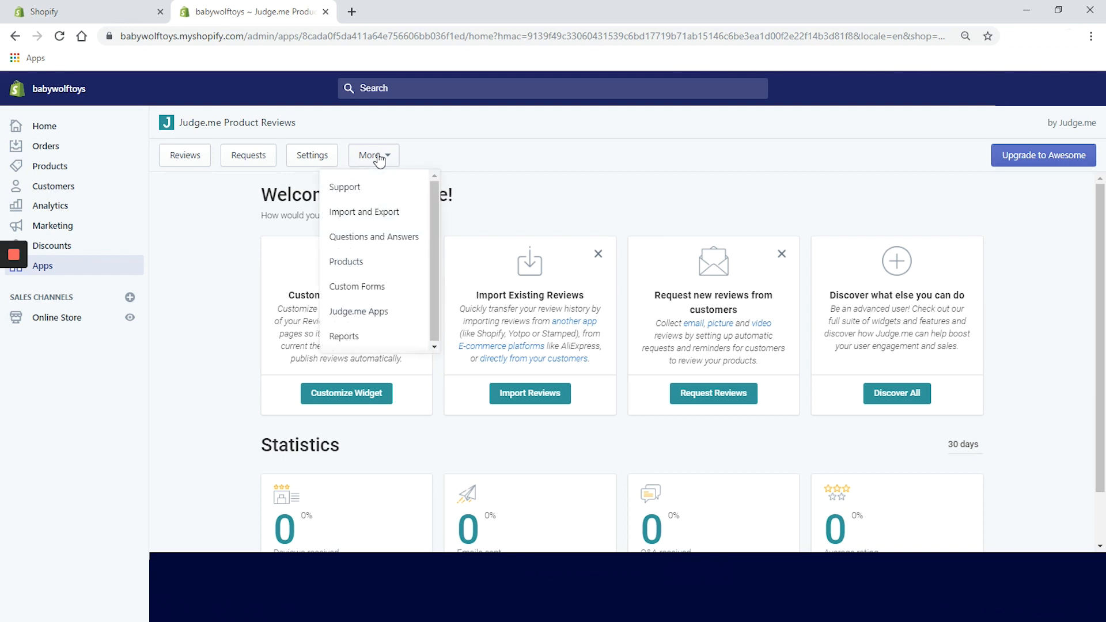
{"action": "mouse_move", "coordinate": [432, 197]}
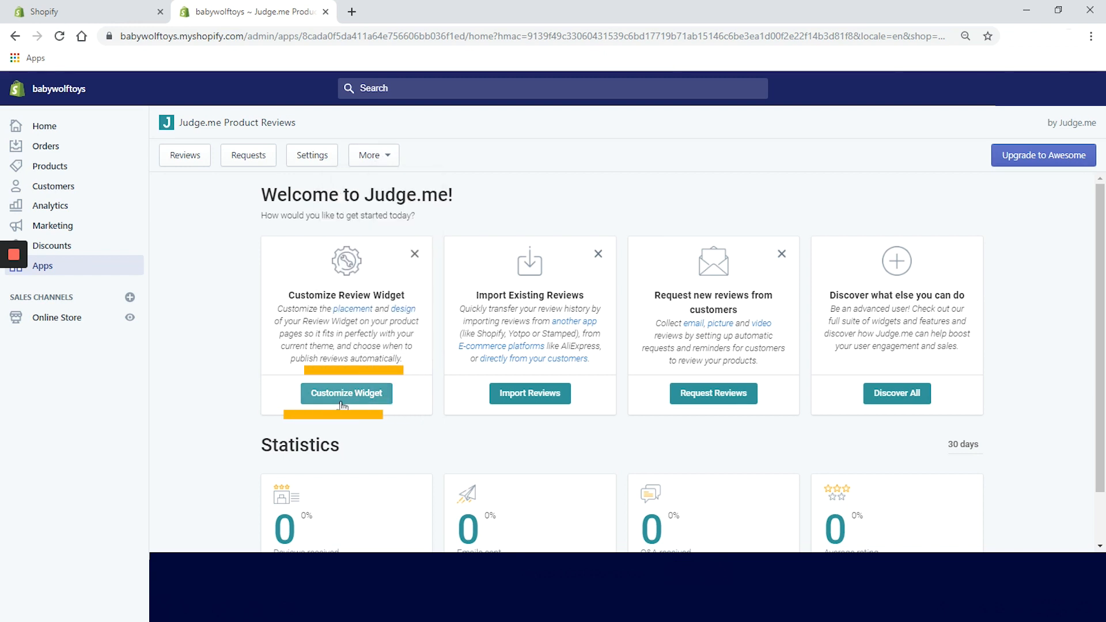
{"action": "left_click", "coordinate": [346, 393]}
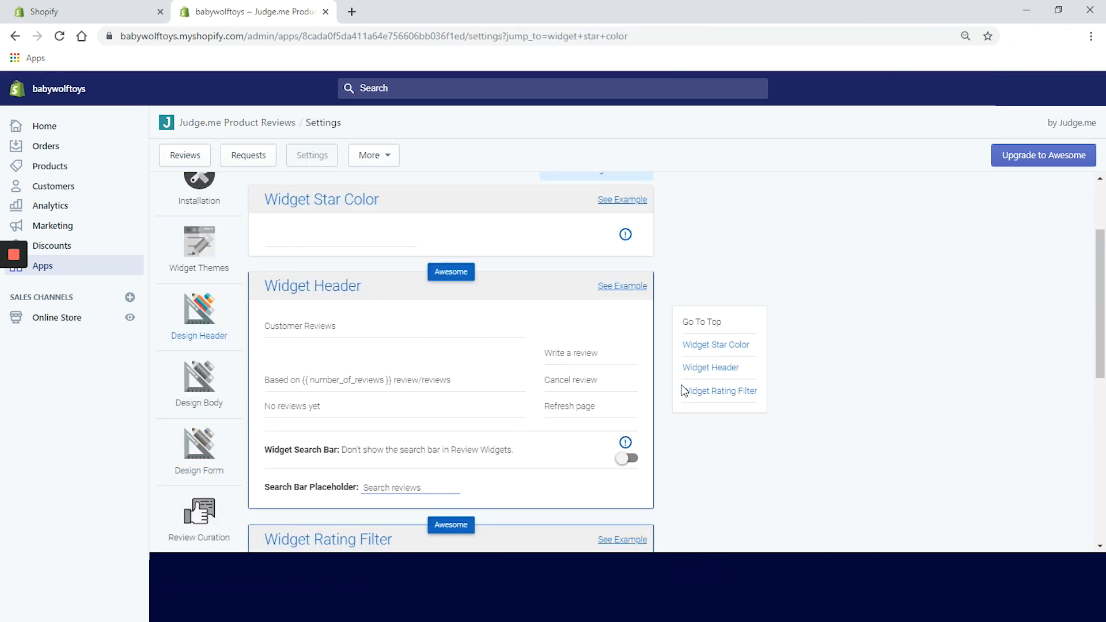
Step: Look through the Widget Themes, Design Header and Design Body sections of the review widget settings
{"action": "scroll", "scroll_direction": "up", "scroll_amount": 3}
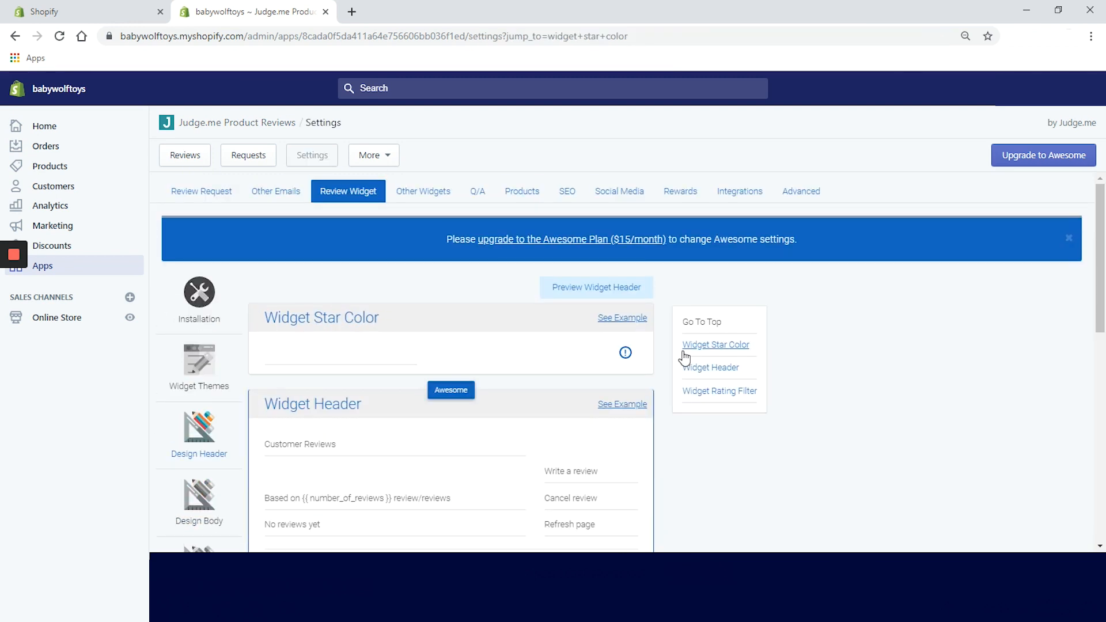
{"action": "mouse_move", "coordinate": [919, 389]}
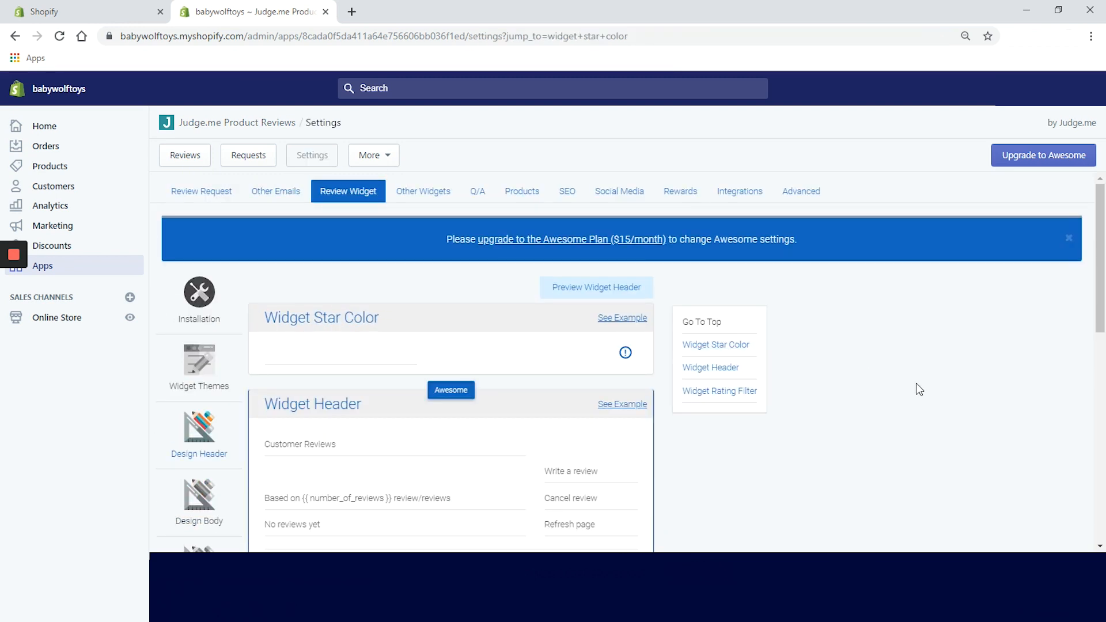
{"action": "left_click", "coordinate": [719, 391]}
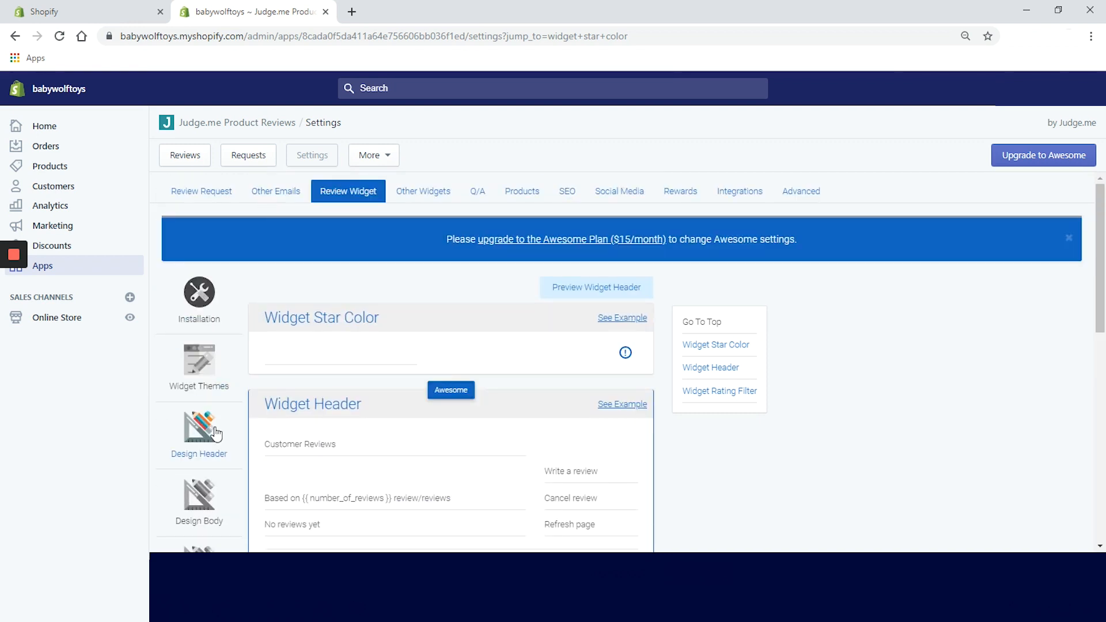
{"action": "left_click", "coordinate": [199, 360]}
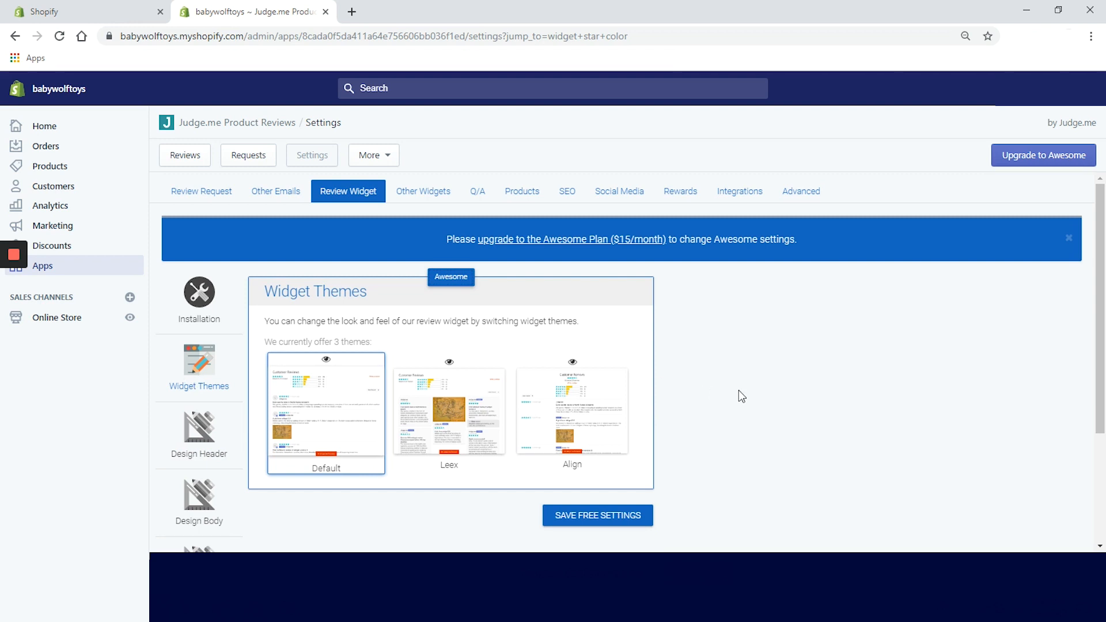
{"action": "left_click", "coordinate": [199, 430]}
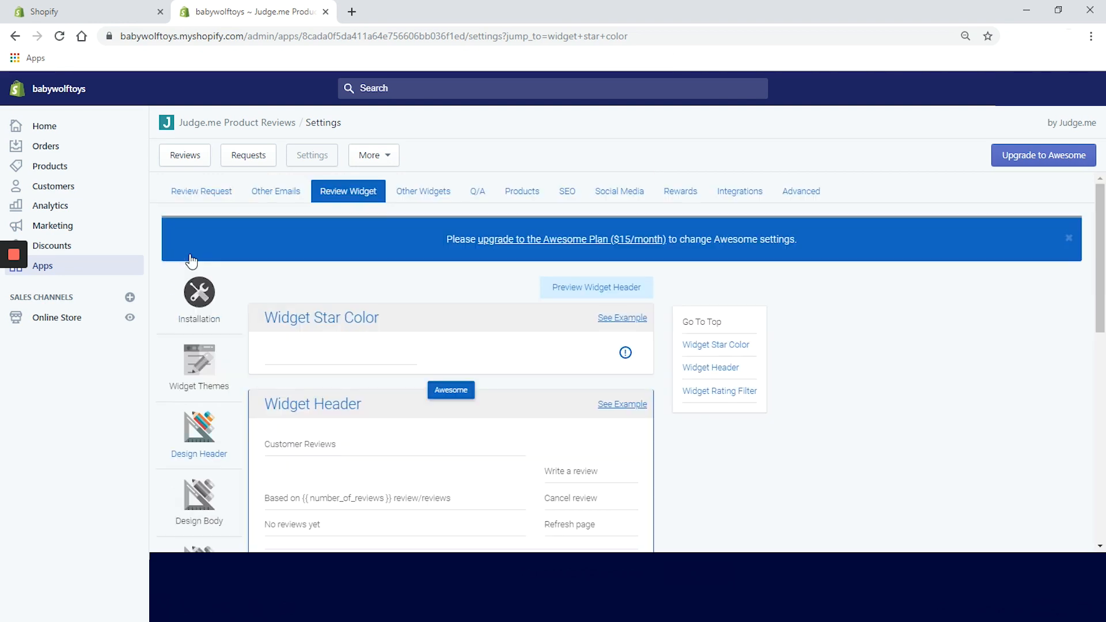
{"action": "mouse_move", "coordinate": [201, 497]}
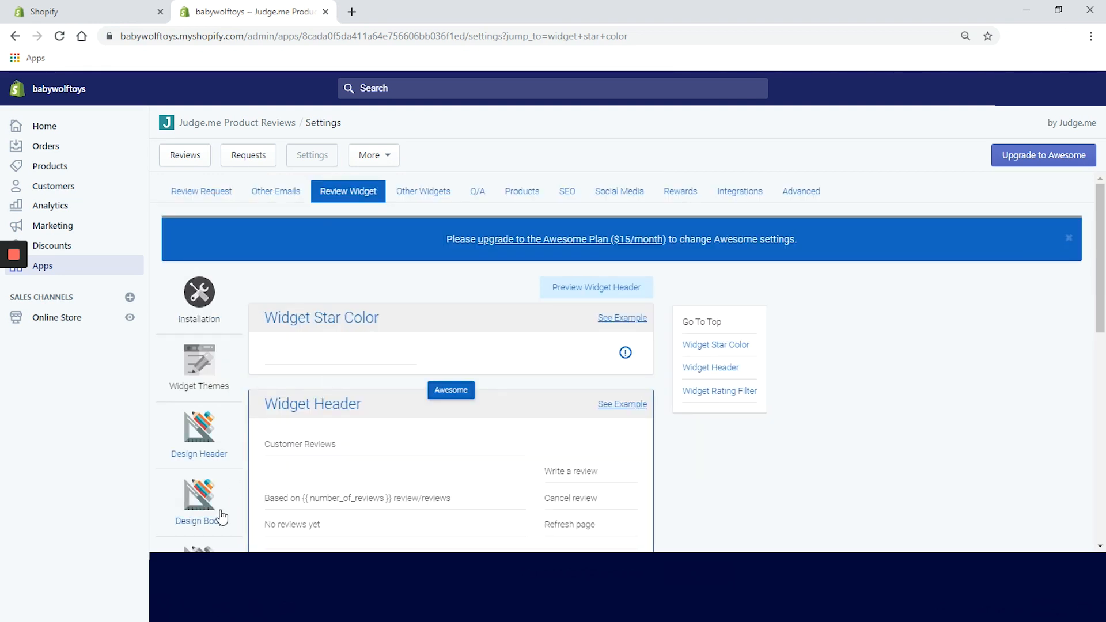
{"action": "left_click", "coordinate": [200, 501]}
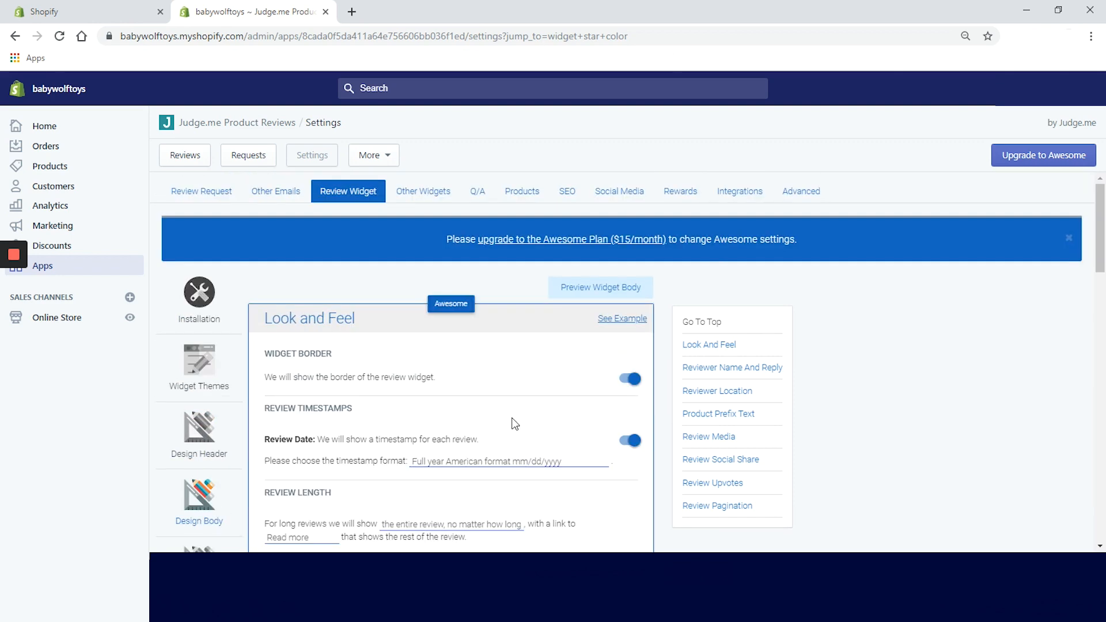
Step: Scroll the body design options, then return to the Default, Leex and Align theme choices
{"action": "scroll", "scroll_direction": "down", "scroll_amount": 3}
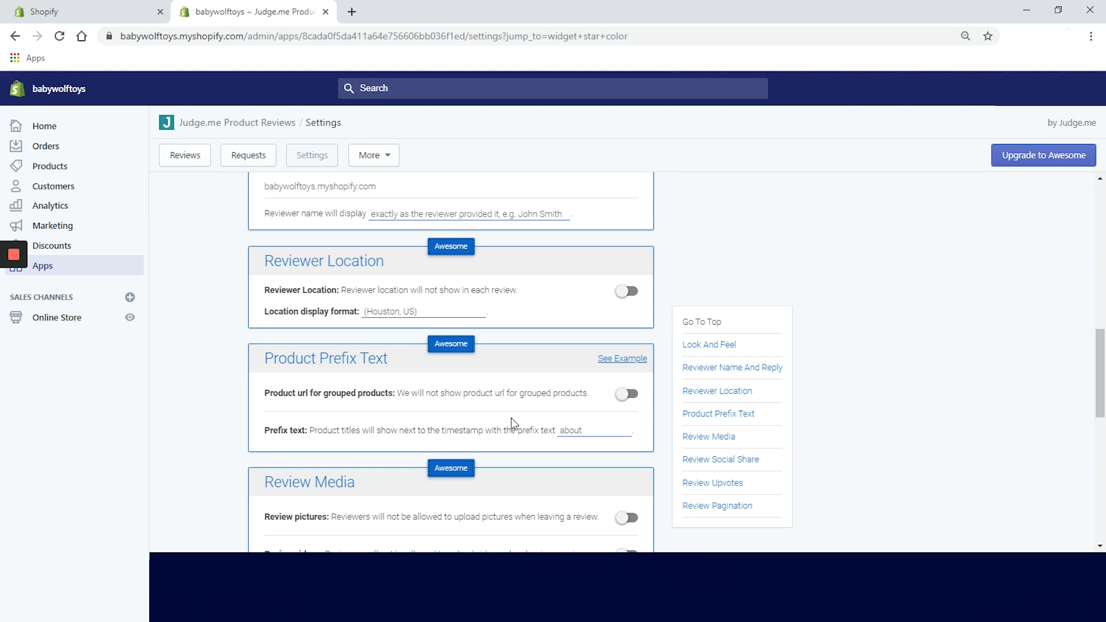
{"action": "mouse_move", "coordinate": [378, 391]}
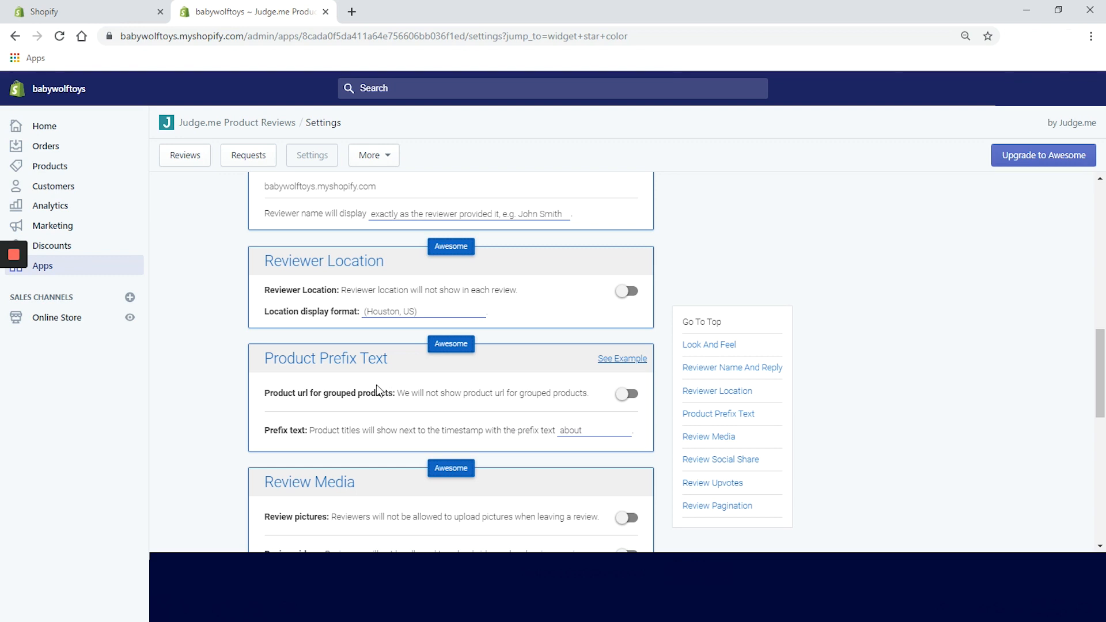
{"action": "scroll", "scroll_direction": "down", "scroll_amount": 3}
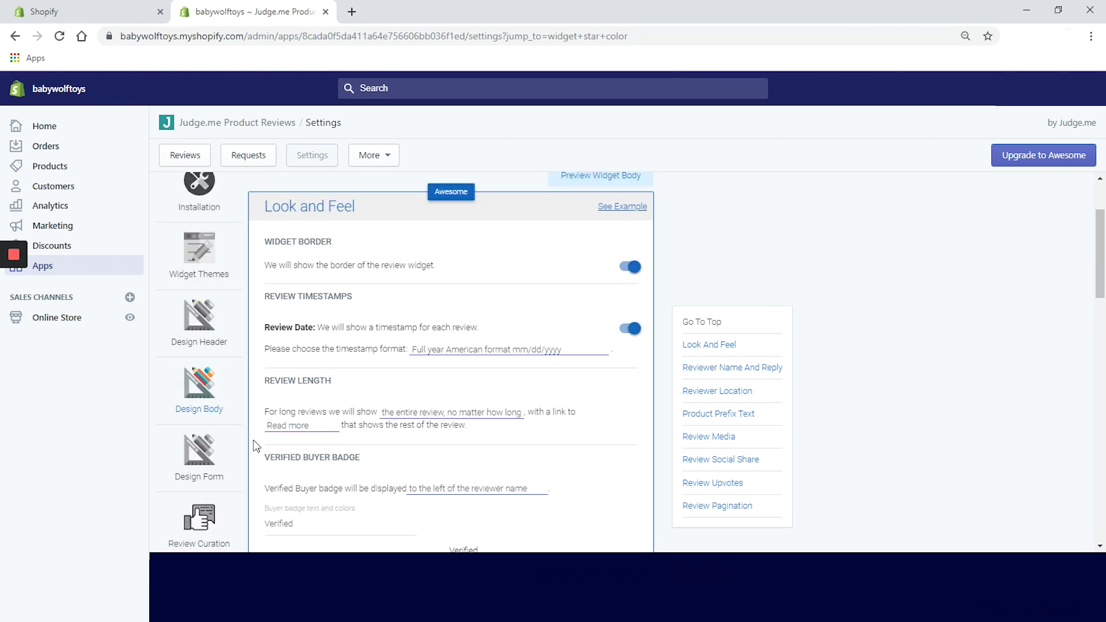
{"action": "scroll", "scroll_direction": "down", "scroll_amount": 3}
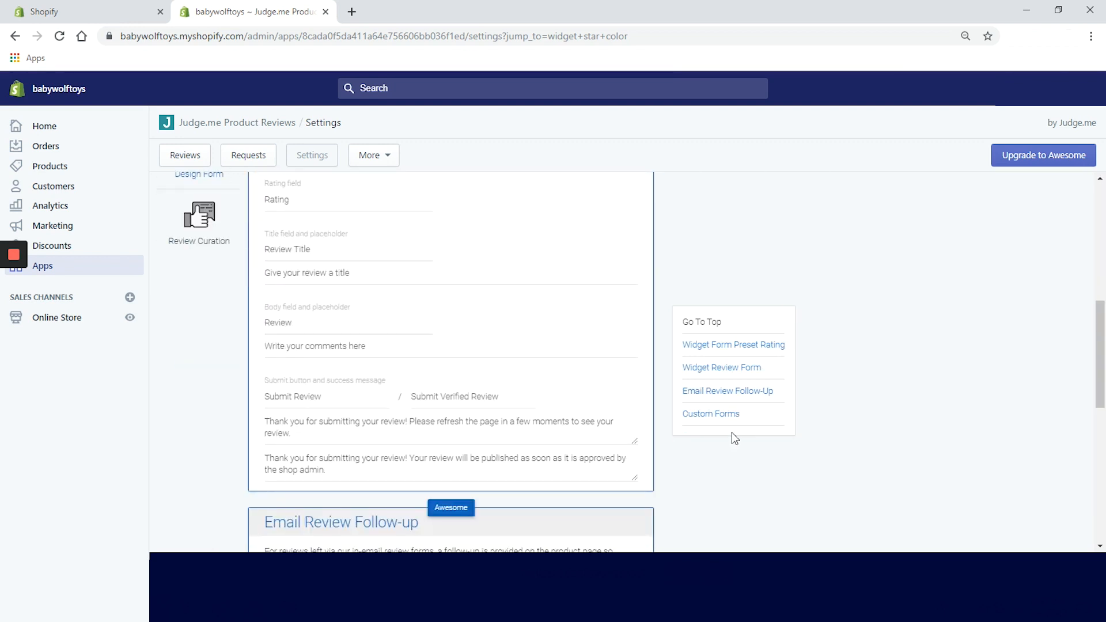
{"action": "scroll", "scroll_direction": "down", "scroll_amount": 3}
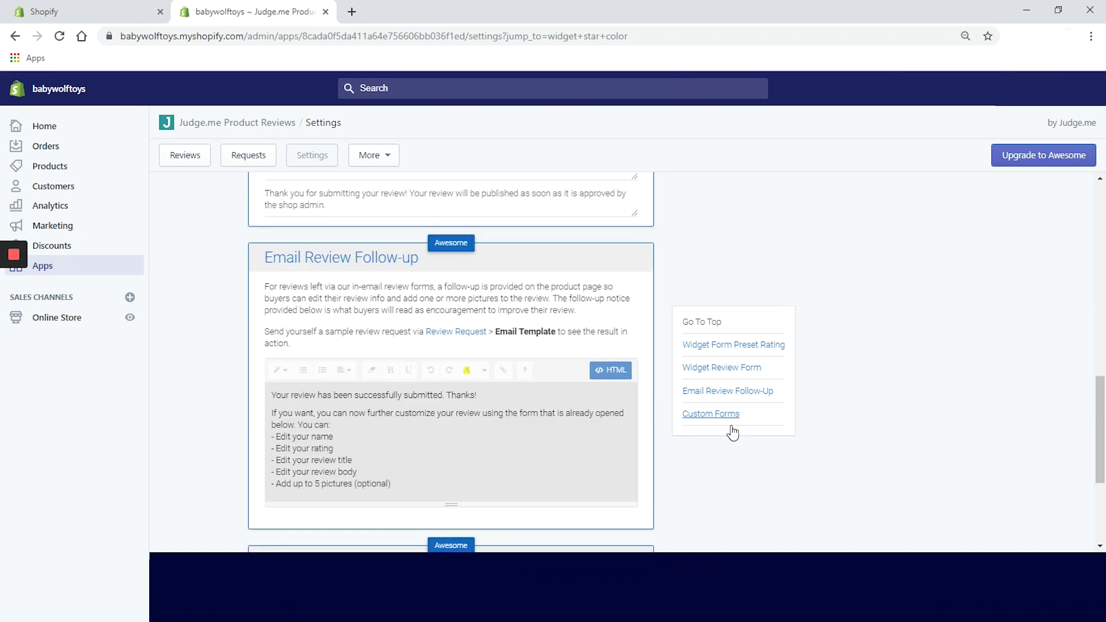
{"action": "left_click", "coordinate": [348, 190]}
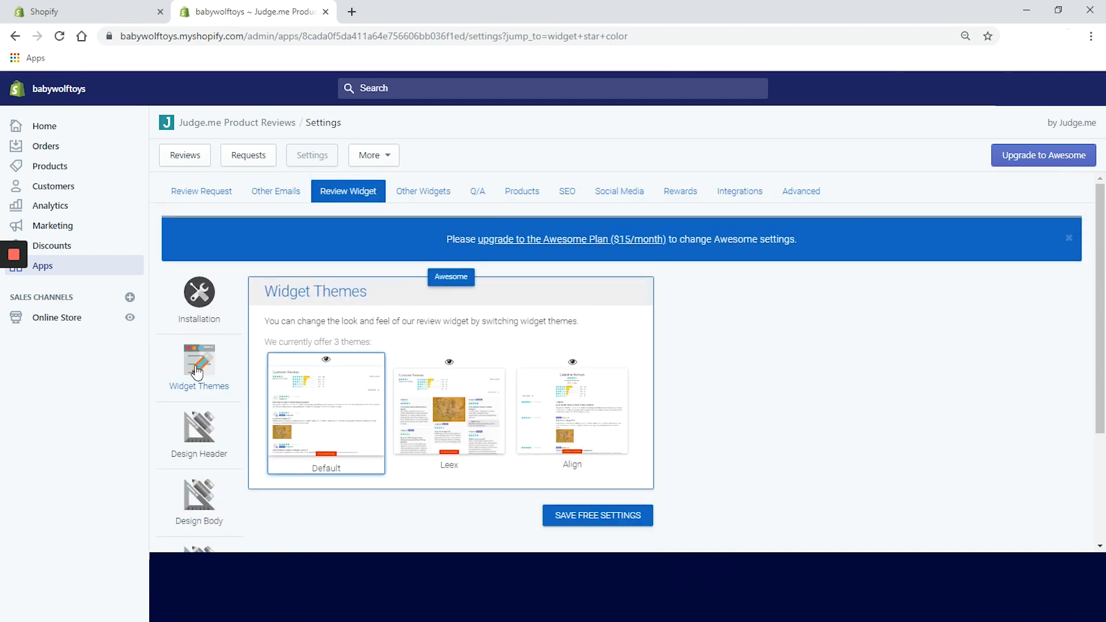
{"action": "scroll", "scroll_direction": "down", "scroll_amount": 3}
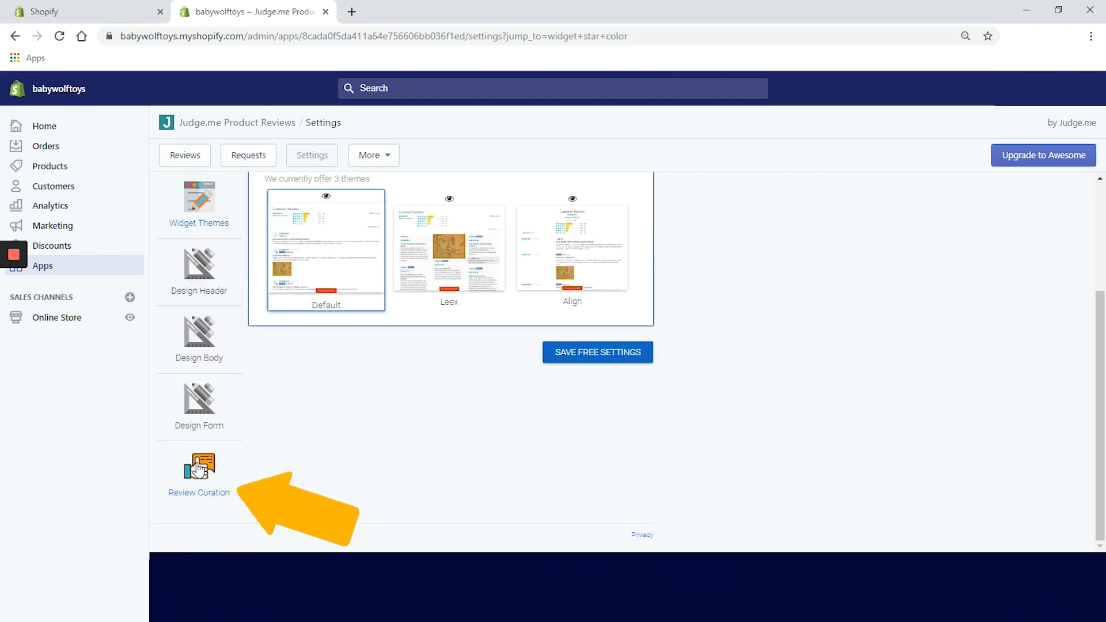
Step: In Review Curation keep autopublish on and allow every product page visitor to leave web reviews
{"action": "left_click", "coordinate": [199, 476]}
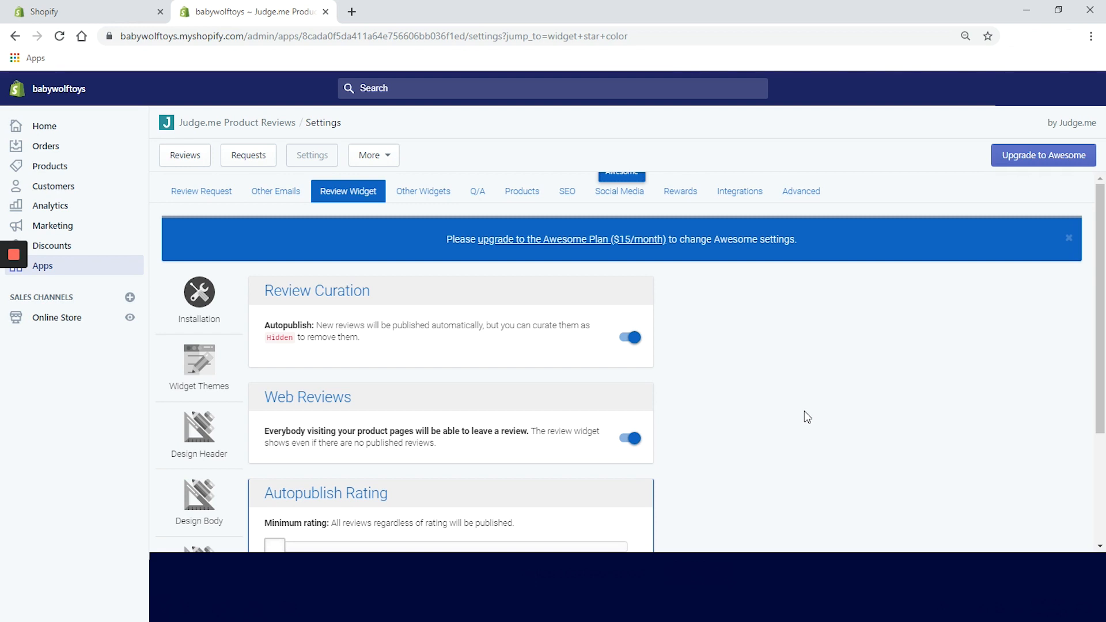
{"action": "mouse_move", "coordinate": [696, 374]}
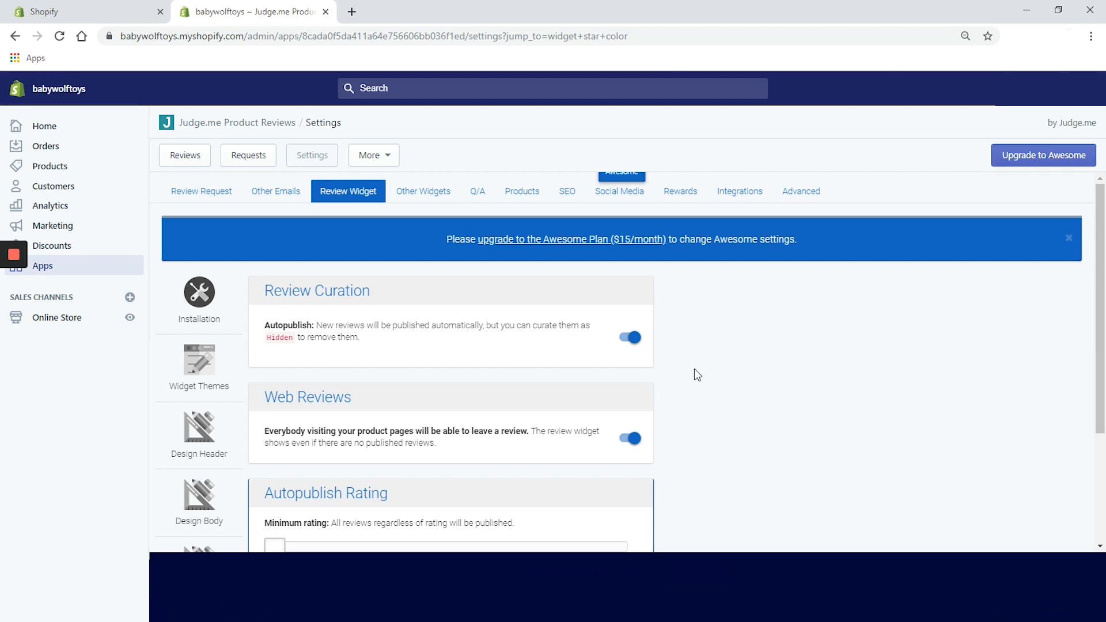
{"action": "left_click", "coordinate": [627, 337]}
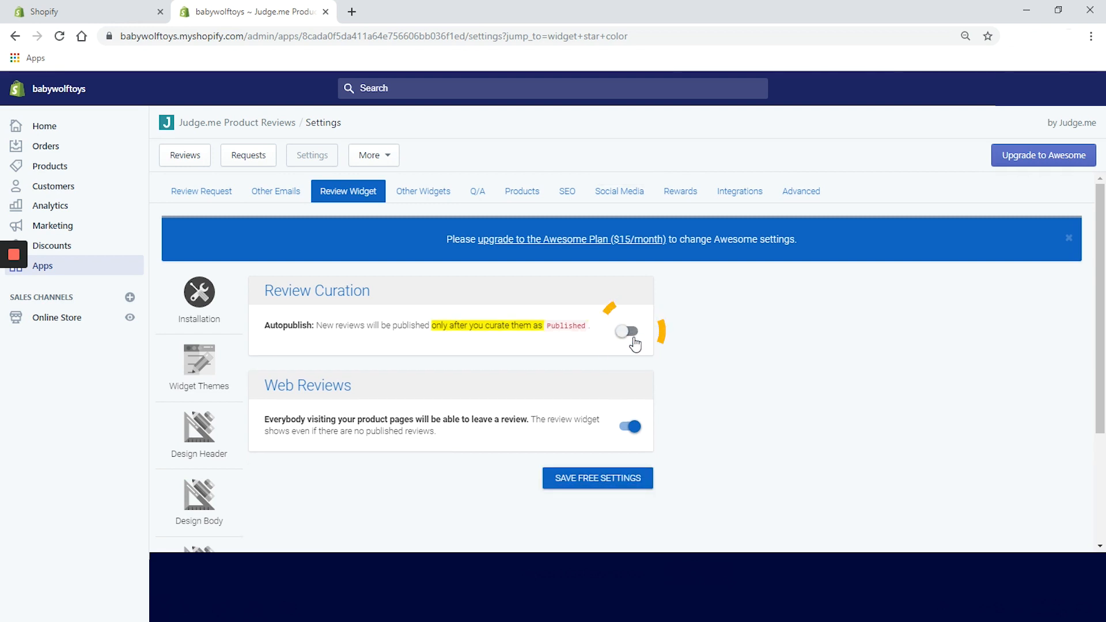
{"action": "left_click", "coordinate": [627, 331]}
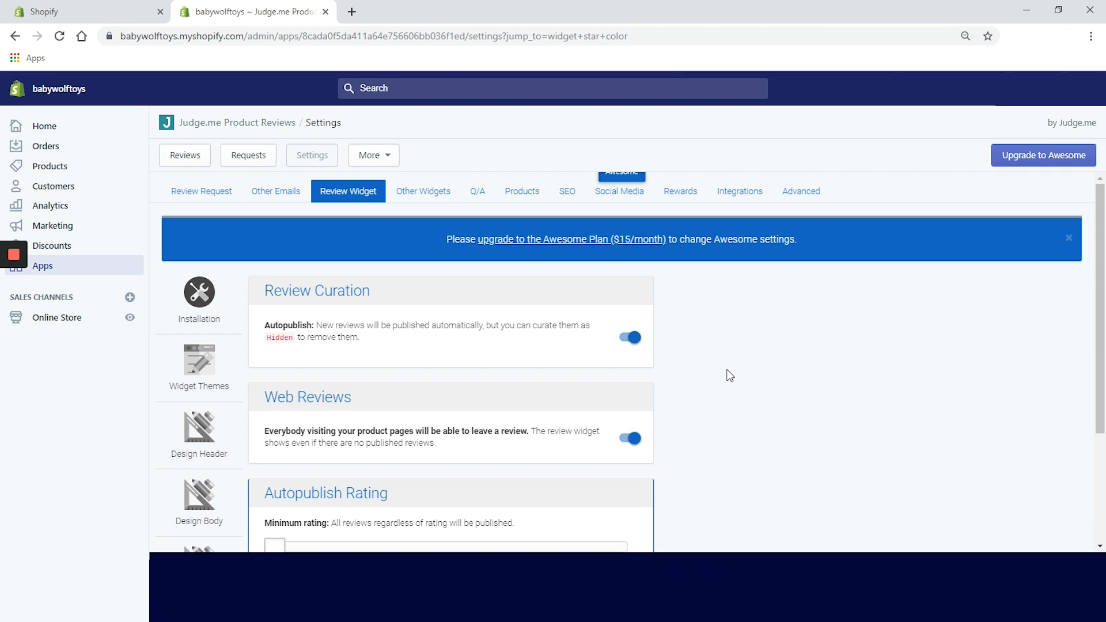
{"action": "left_click", "coordinate": [629, 437]}
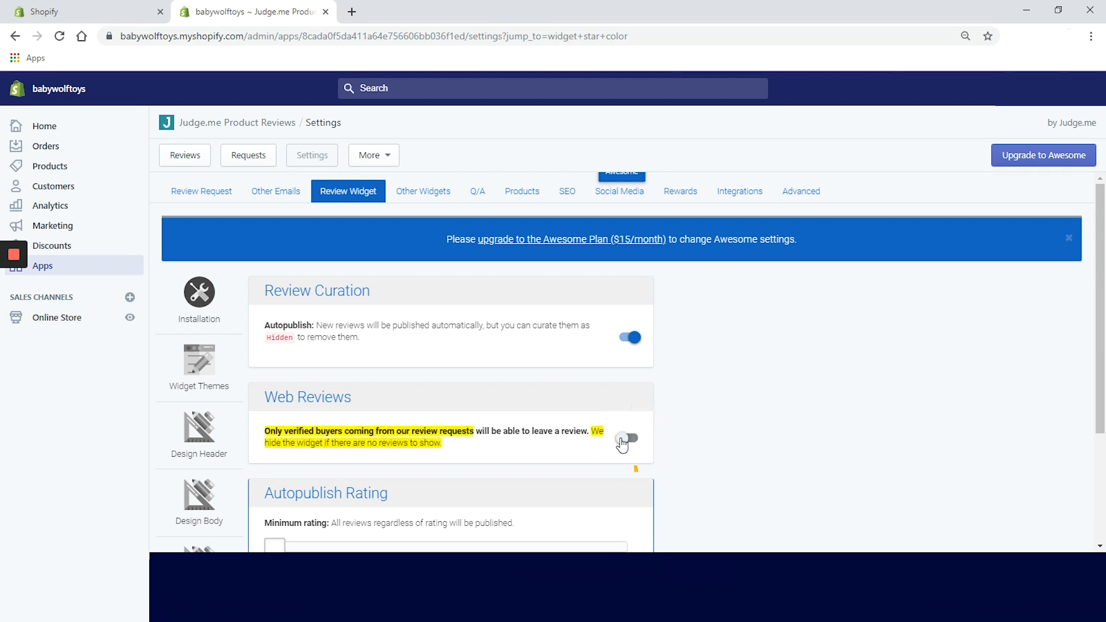
{"action": "left_click", "coordinate": [628, 437]}
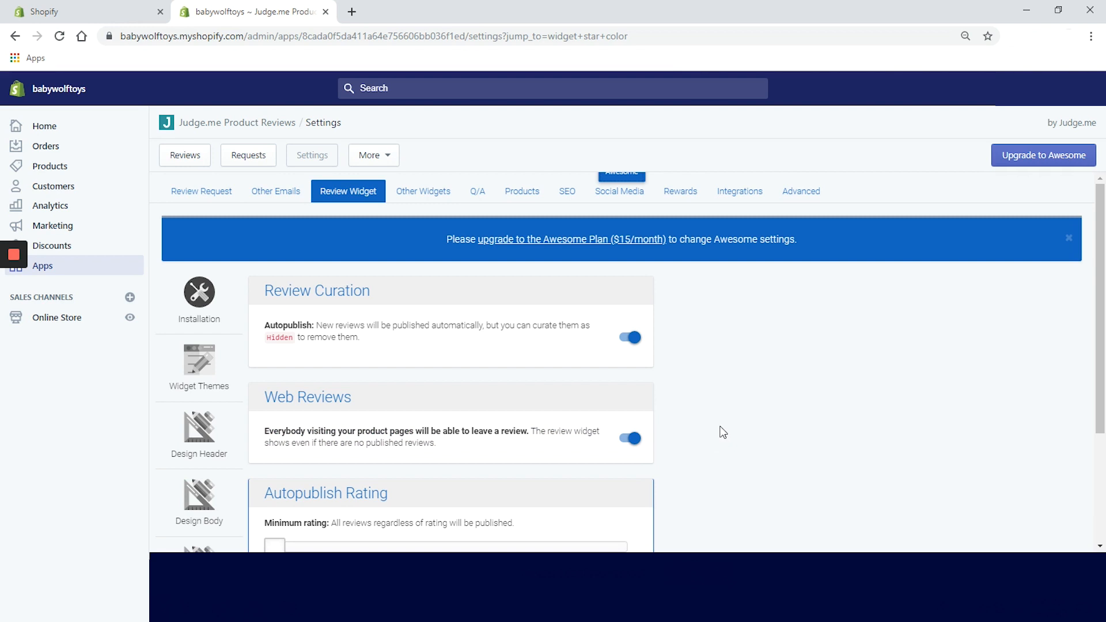
{"action": "scroll", "scroll_direction": "down", "scroll_amount": 3}
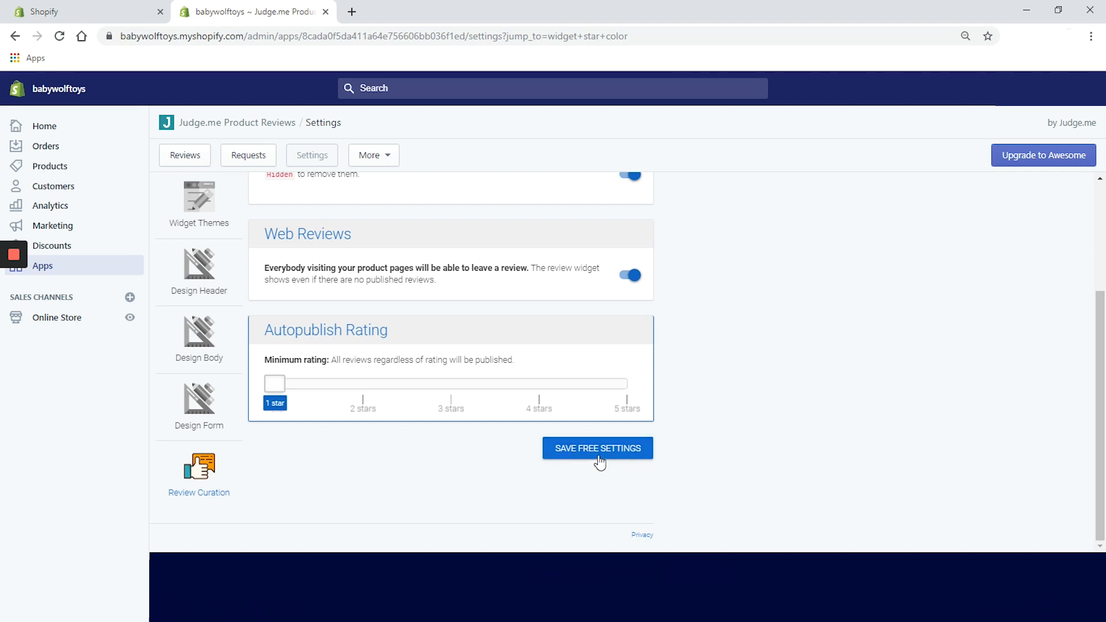
Step: Save the review widget settings and move to the Review Request settings with sender info and timing
{"action": "left_click", "coordinate": [597, 448]}
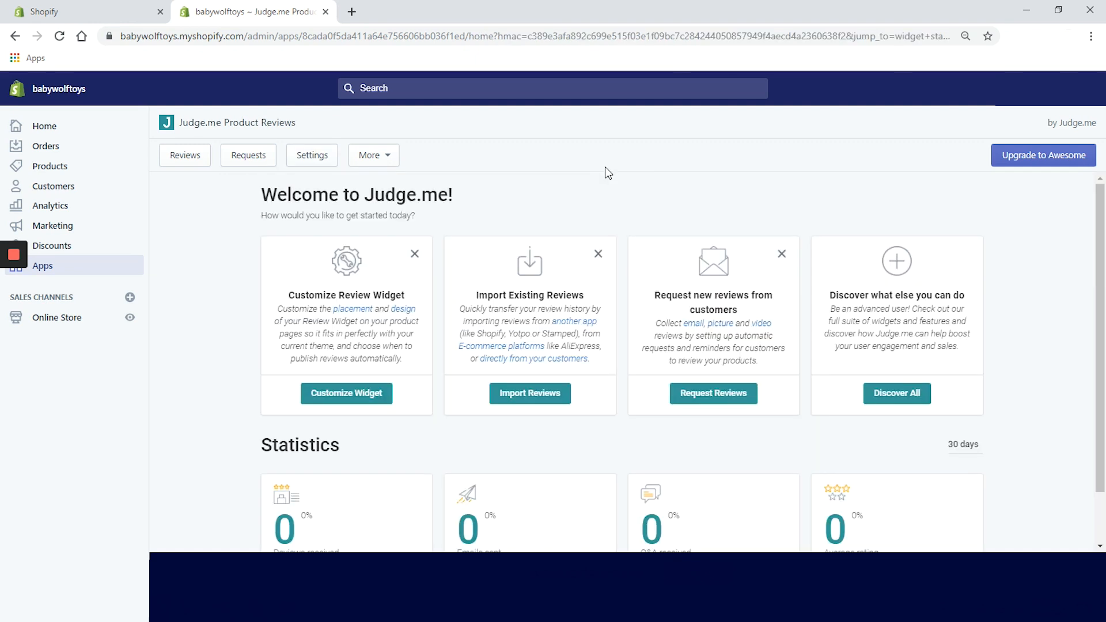
{"action": "left_click", "coordinate": [311, 156]}
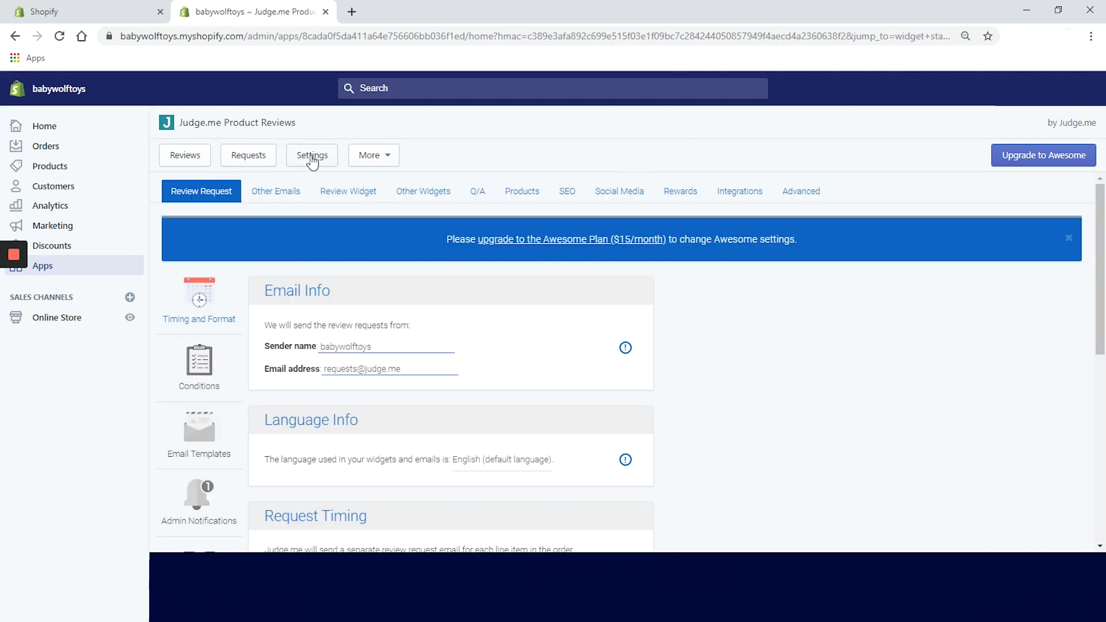
{"action": "left_click", "coordinate": [312, 156]}
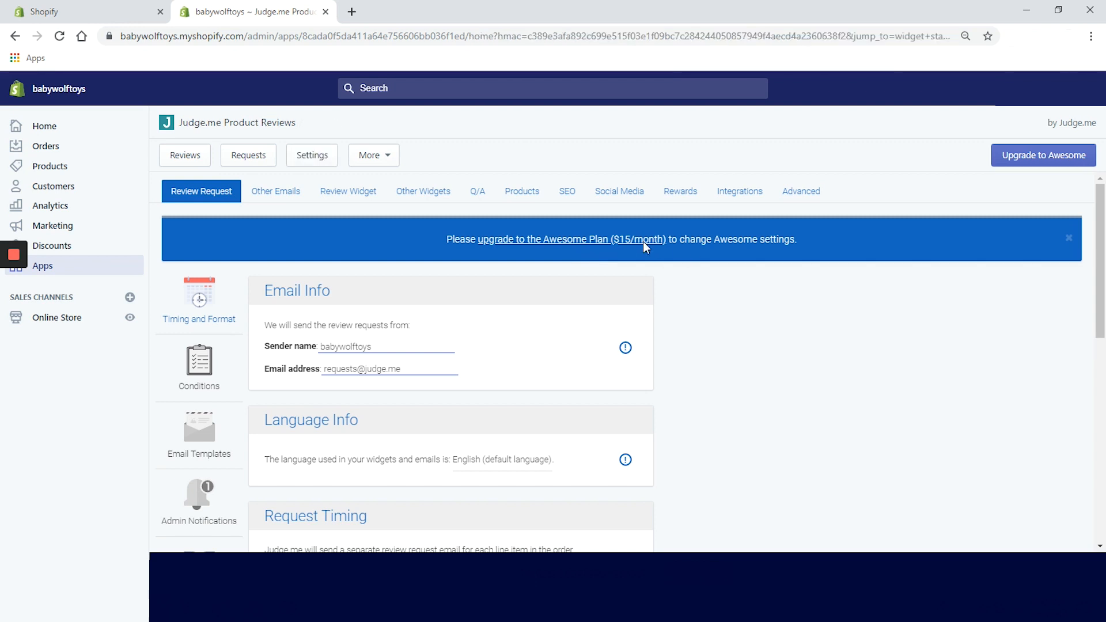
{"action": "left_click", "coordinate": [311, 155]}
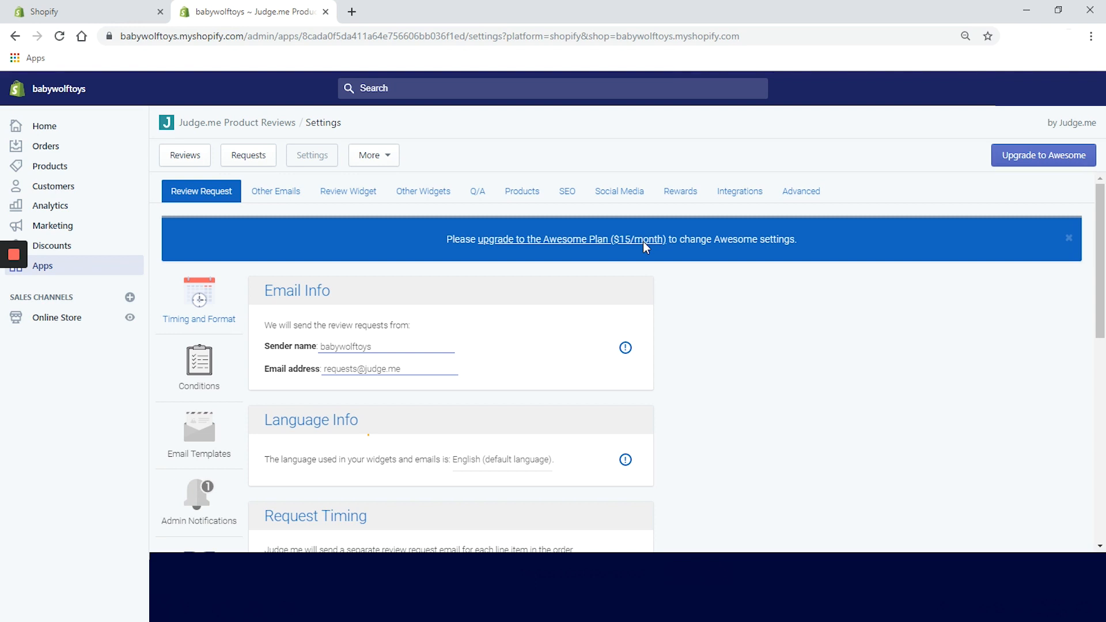
{"action": "scroll", "scroll_direction": "down", "scroll_amount": 3}
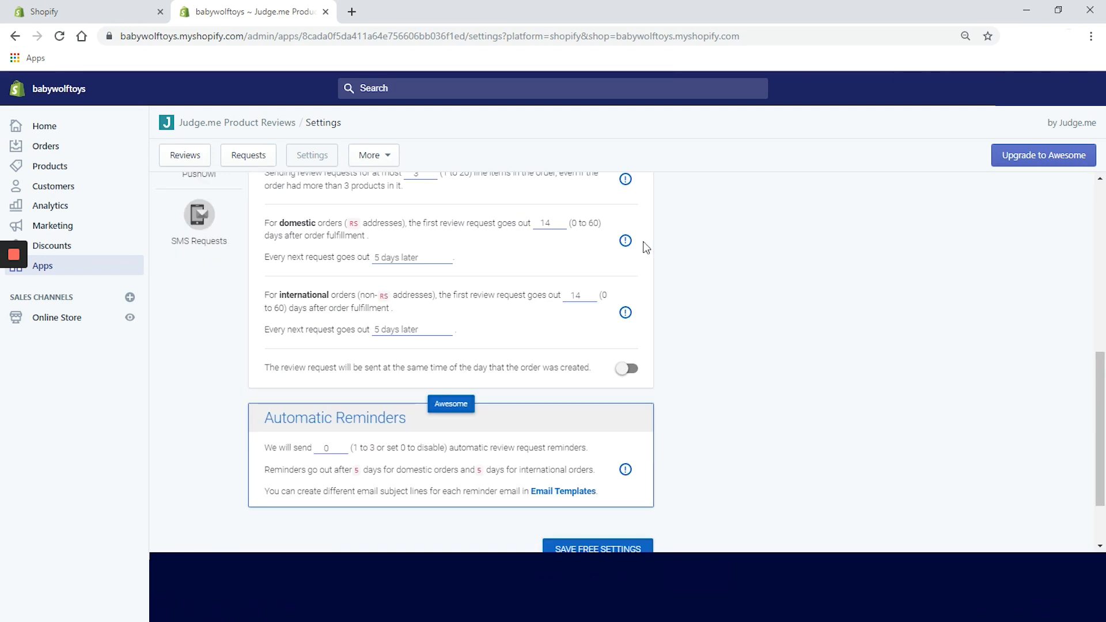
{"action": "scroll", "scroll_direction": "up", "scroll_amount": 3}
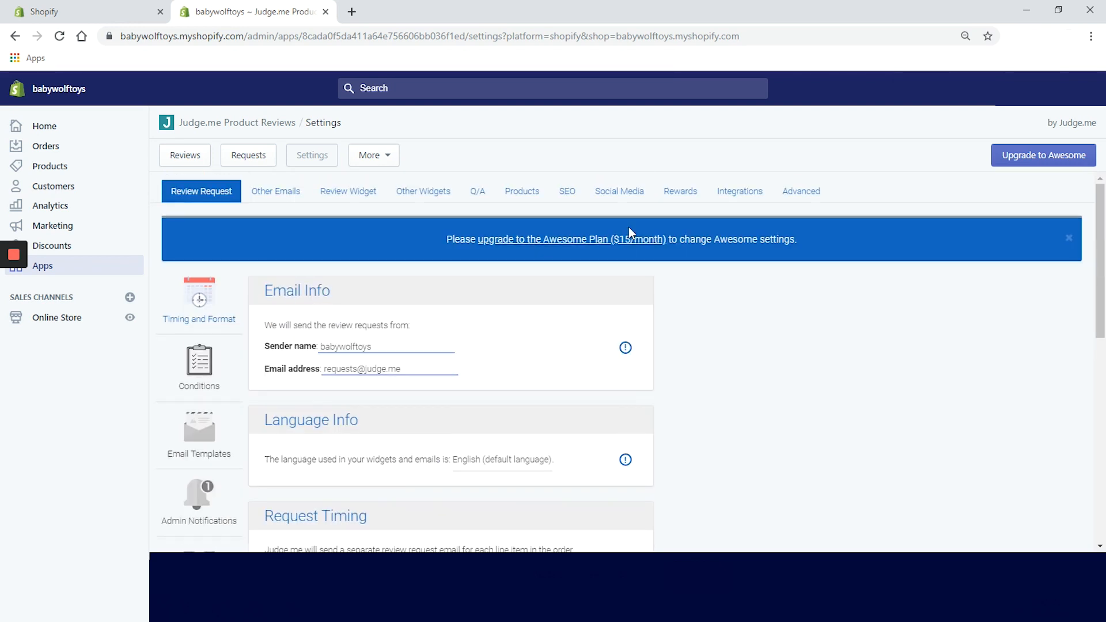
Step: View the request Conditions, then browse the Email Templates list of review request templates
{"action": "left_click", "coordinate": [199, 363]}
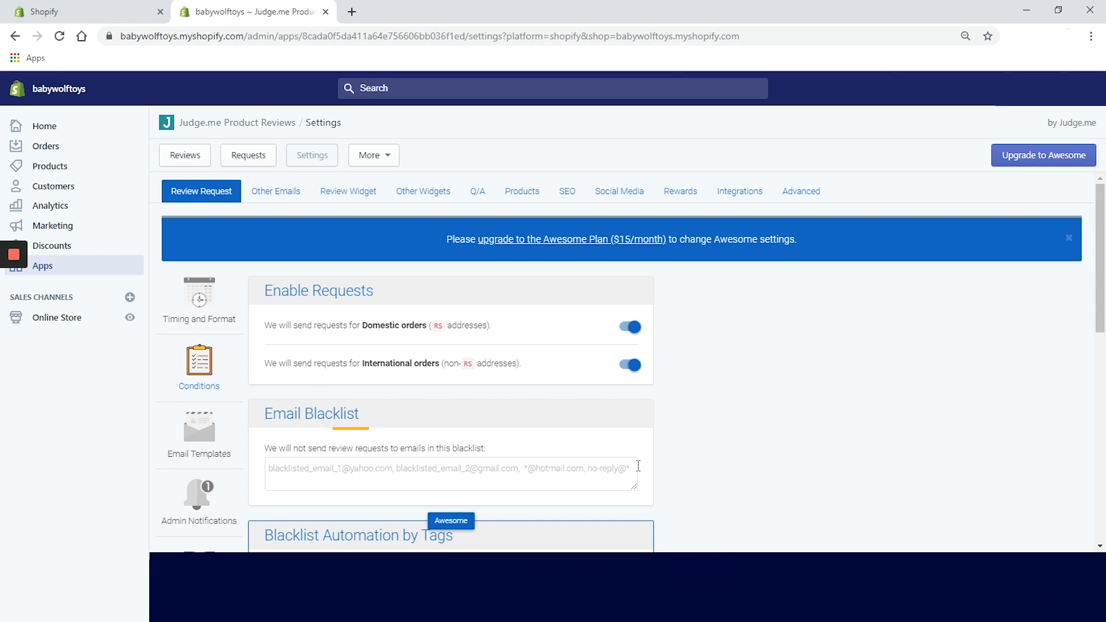
{"action": "left_click", "coordinate": [199, 435]}
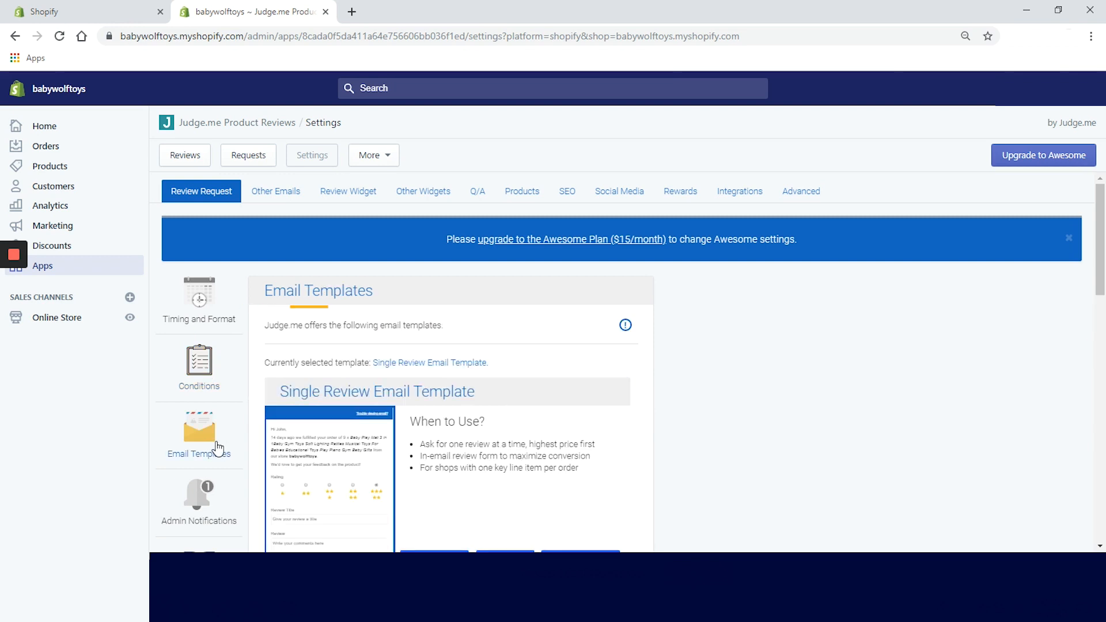
{"action": "mouse_move", "coordinate": [755, 450]}
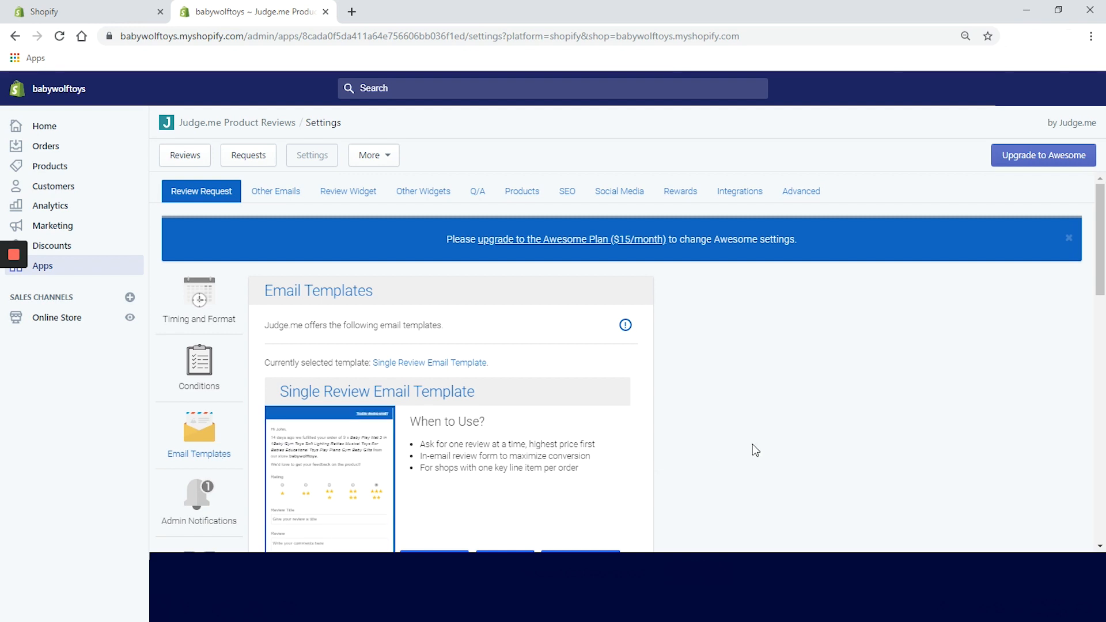
{"action": "mouse_move", "coordinate": [774, 419]}
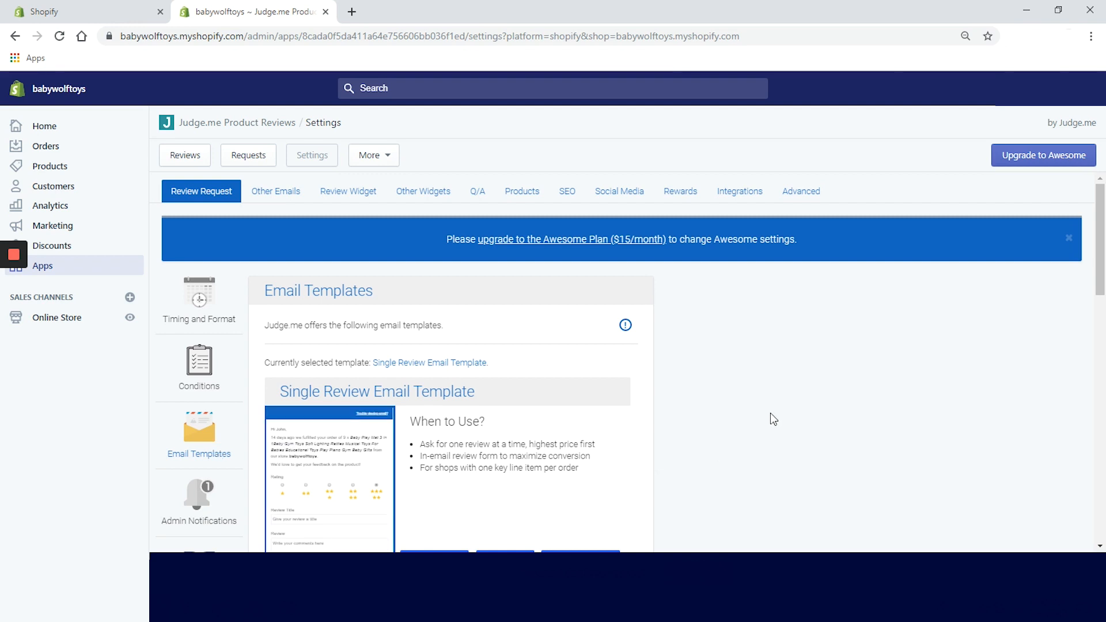
{"action": "scroll", "scroll_direction": "down", "scroll_amount": 3}
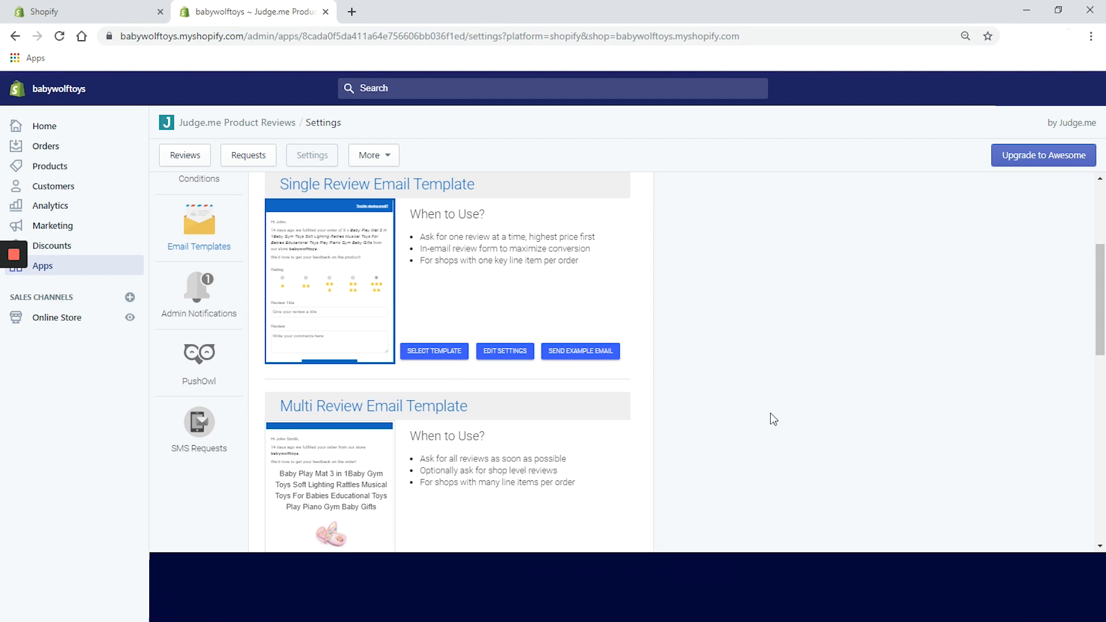
{"action": "scroll", "scroll_direction": "down", "scroll_amount": 3}
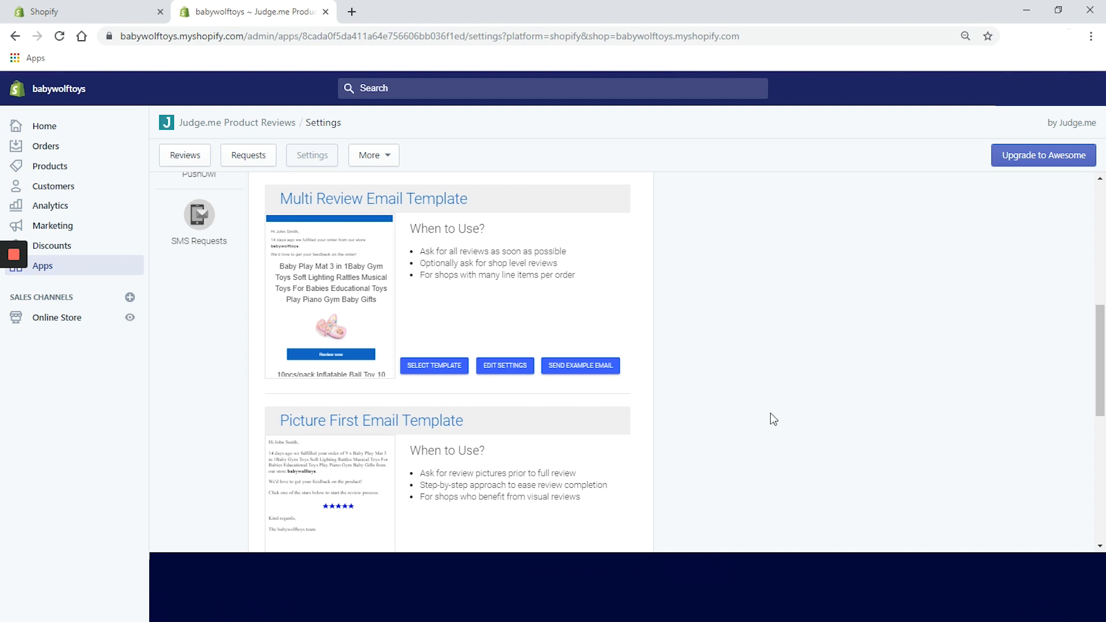
{"action": "scroll", "scroll_direction": "down", "scroll_amount": 3}
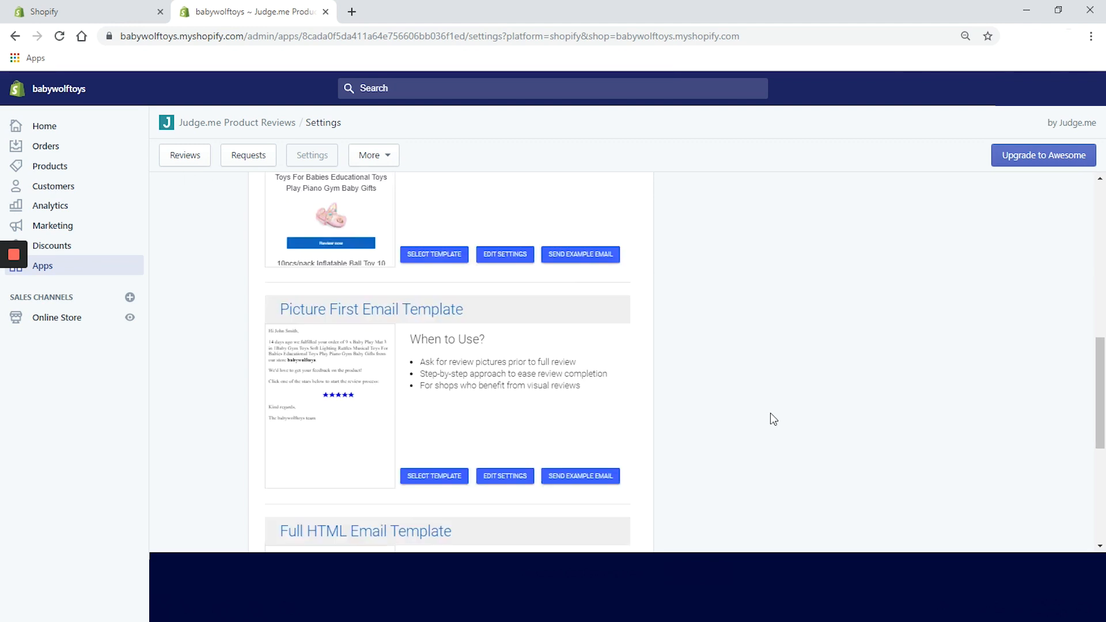
Step: Choose the Multi Review Email Template and scroll to the save button
{"action": "scroll", "scroll_direction": "down", "scroll_amount": 3}
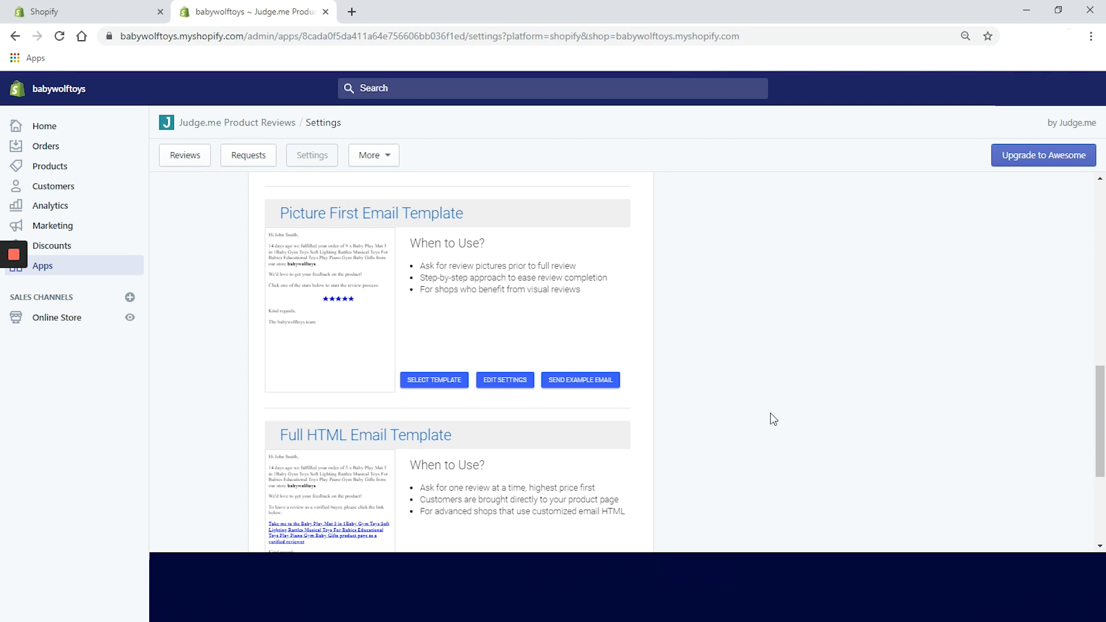
{"action": "scroll", "scroll_direction": "down", "scroll_amount": 3}
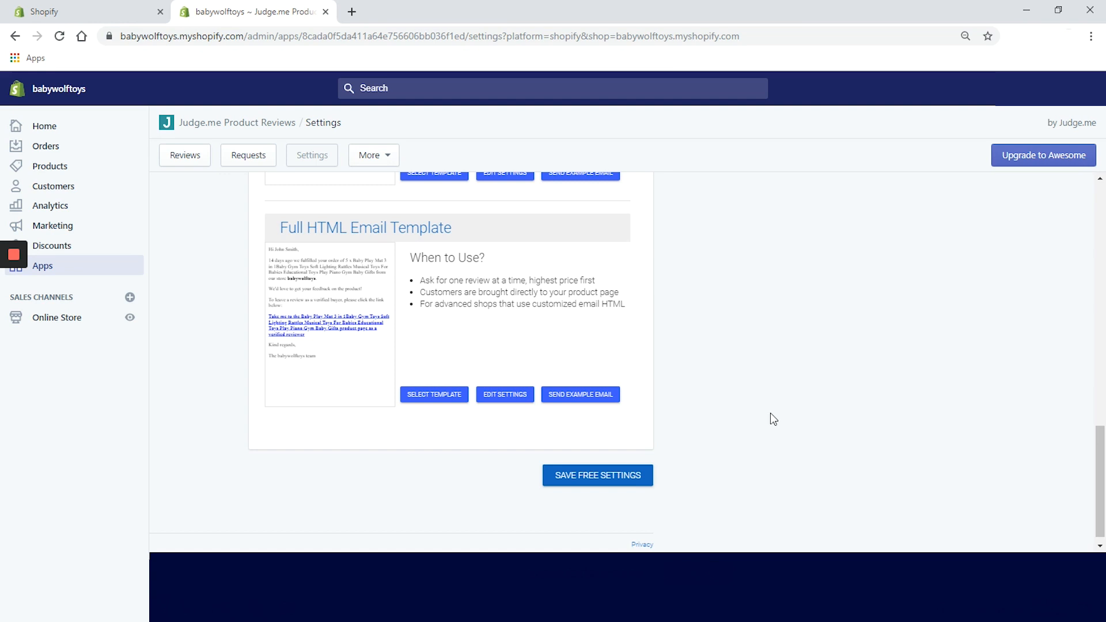
{"action": "mouse_move", "coordinate": [767, 415]}
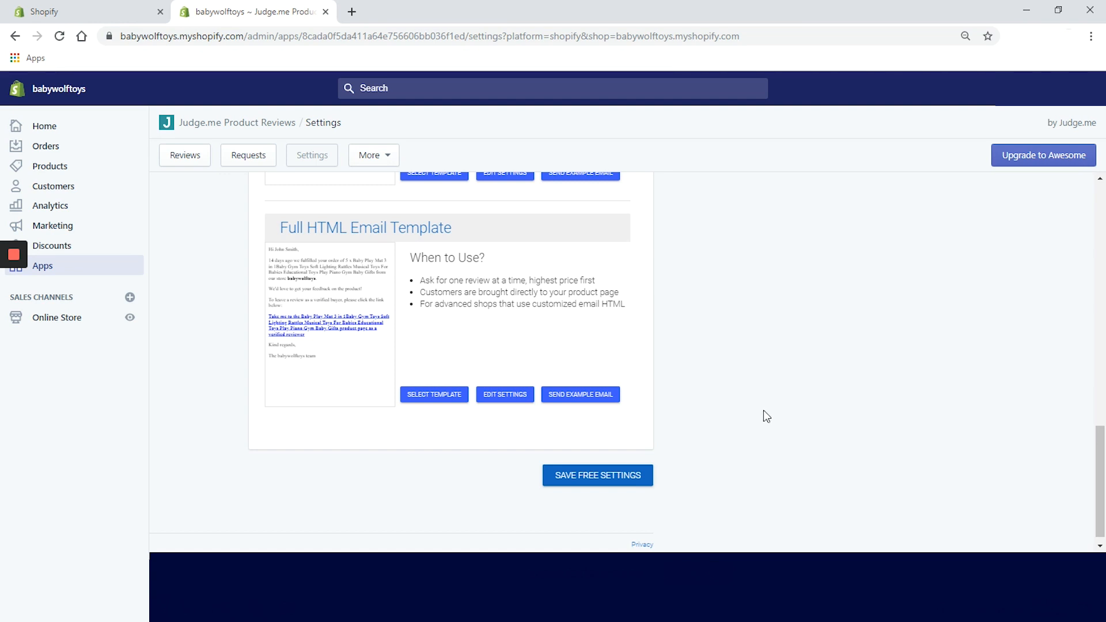
{"action": "scroll", "scroll_direction": "up", "scroll_amount": 3}
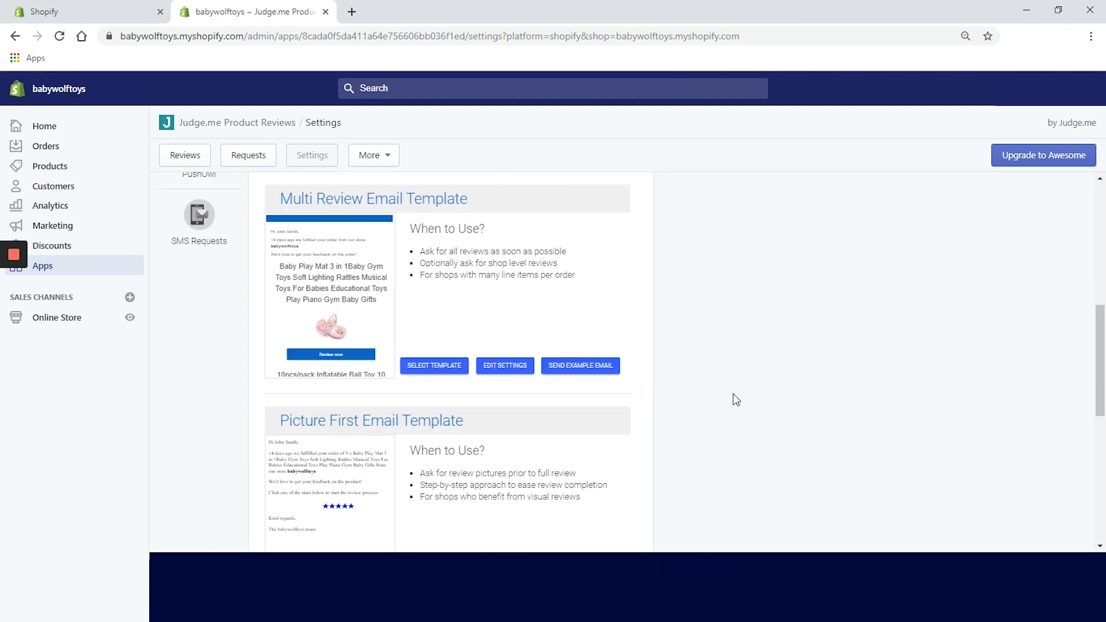
{"action": "mouse_move", "coordinate": [454, 381]}
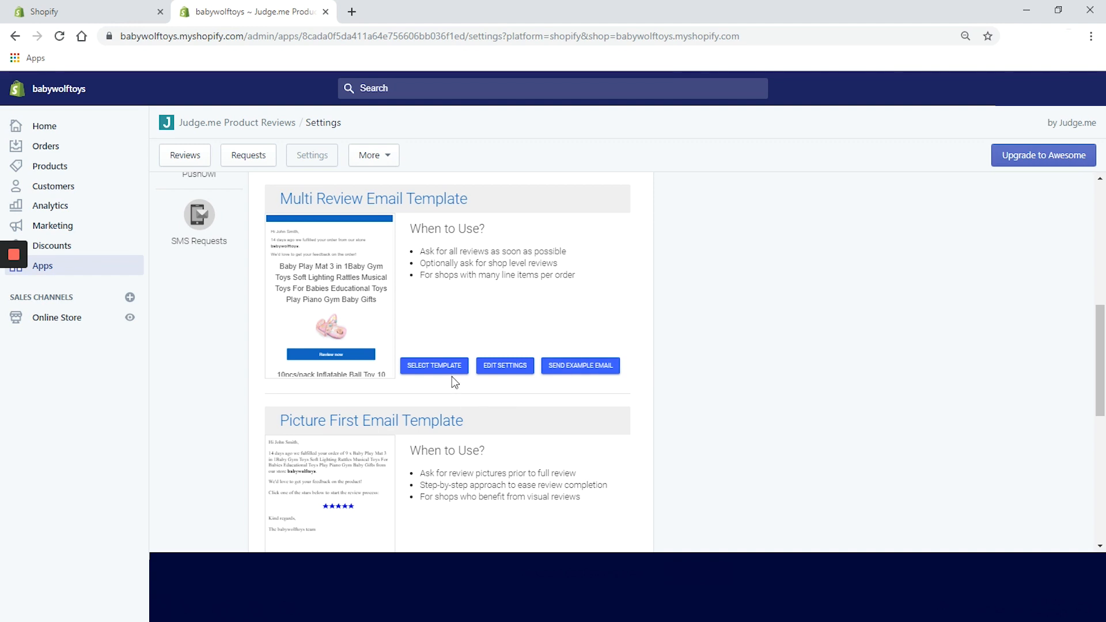
{"action": "scroll", "scroll_direction": "down", "scroll_amount": 3}
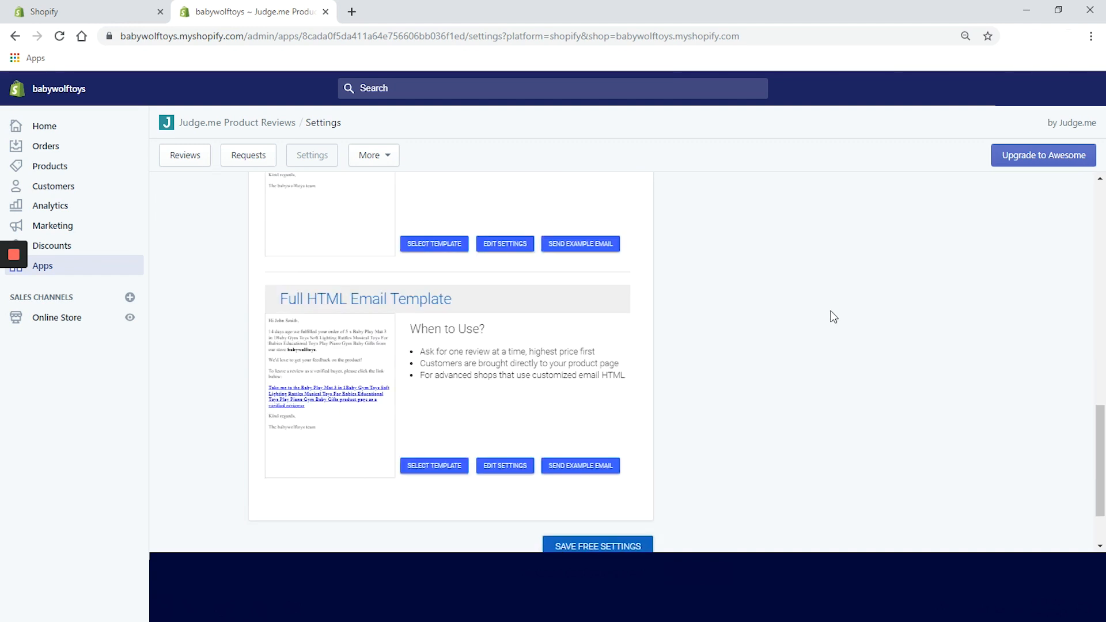
{"action": "scroll", "scroll_direction": "down", "scroll_amount": 3}
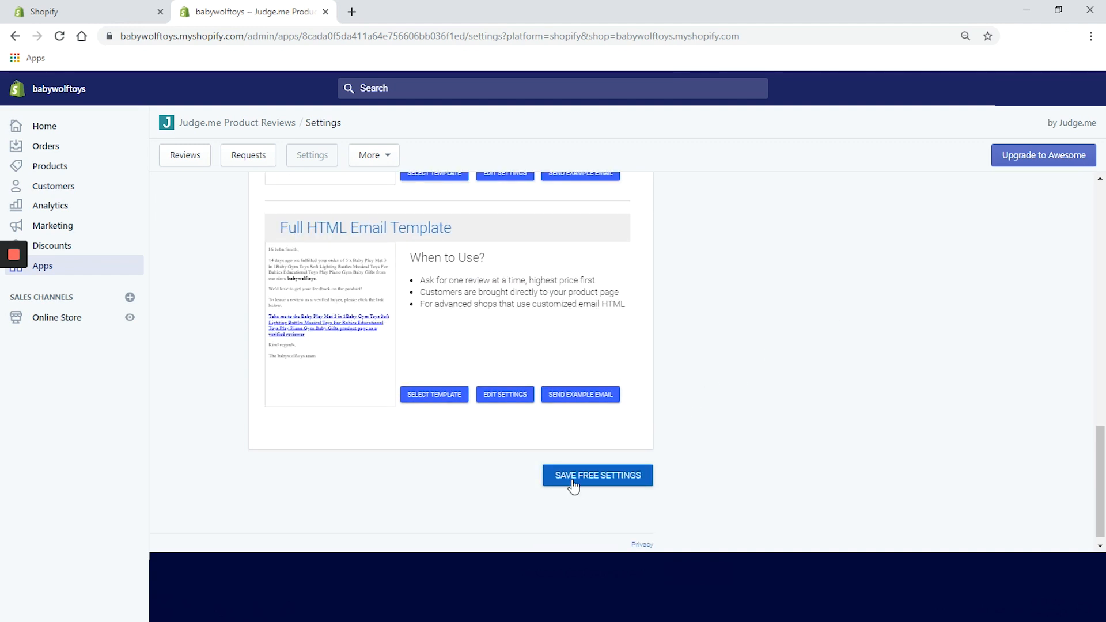
Step: Save Multi Review as the current template and open a template's Email Settings page
{"action": "left_click", "coordinate": [596, 474]}
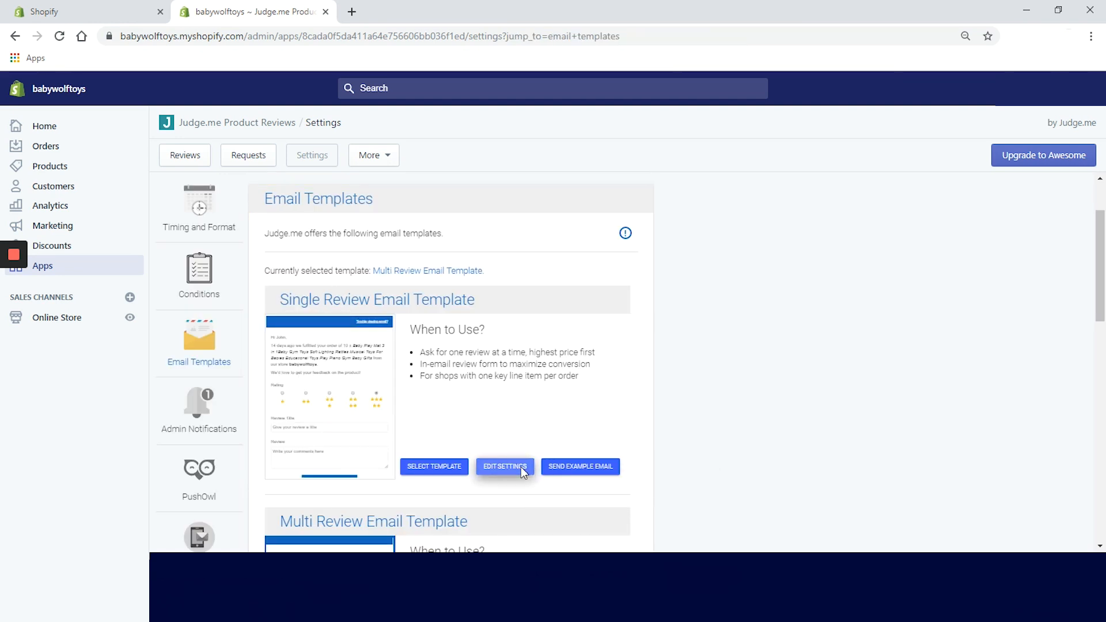
{"action": "left_click", "coordinate": [503, 466]}
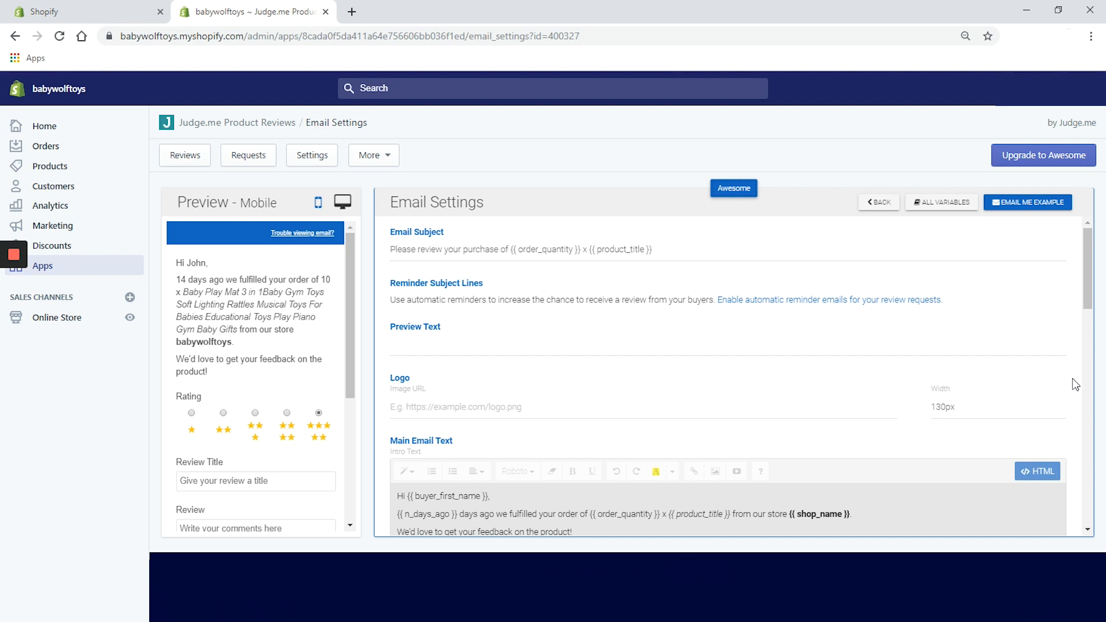
{"action": "scroll", "scroll_direction": "down", "scroll_amount": 3}
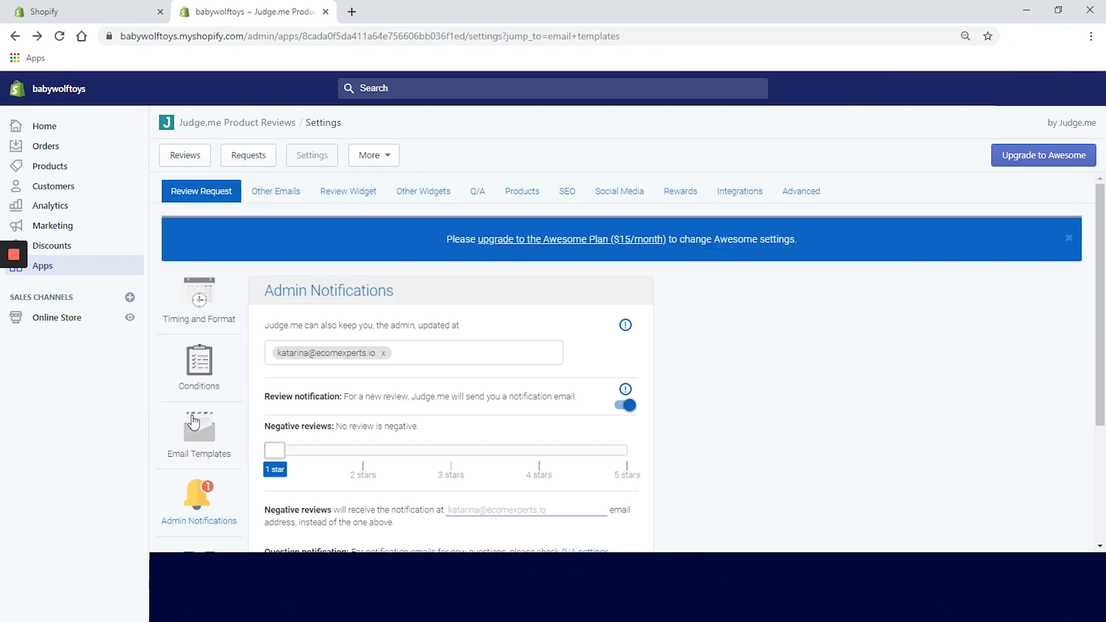
{"action": "mouse_move", "coordinate": [653, 381]}
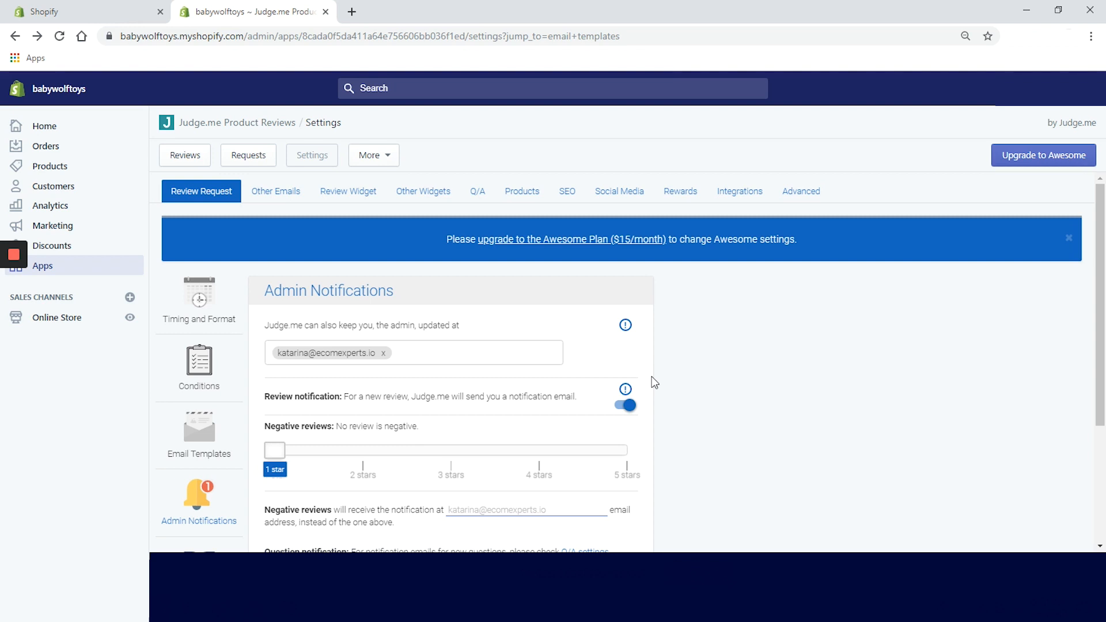
{"action": "mouse_move", "coordinate": [658, 359]}
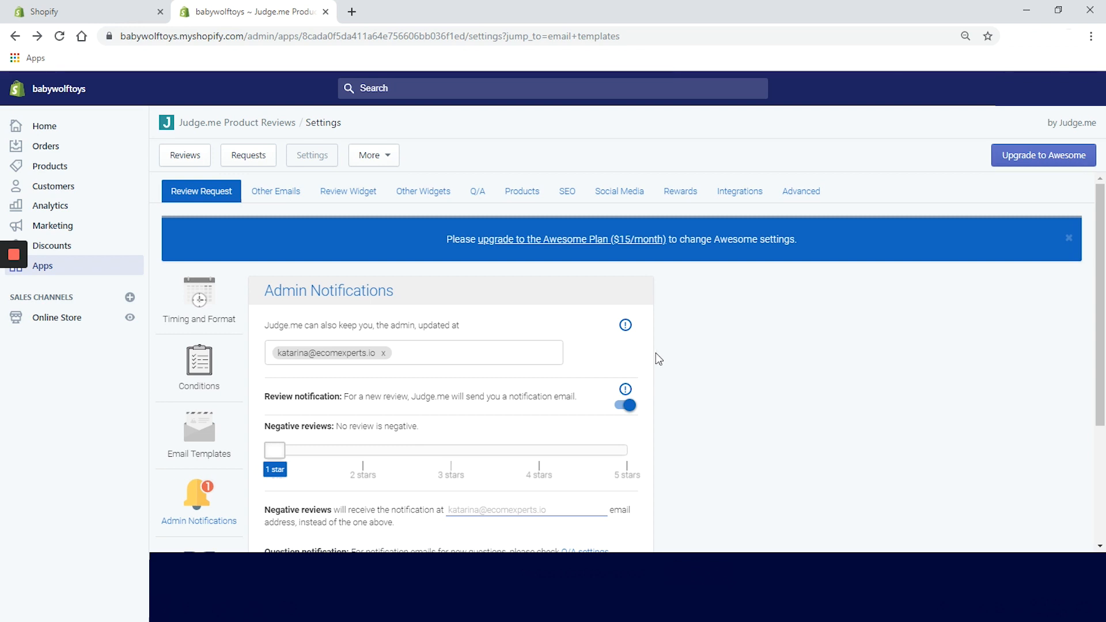
Step: Scroll down the review request settings to reveal the admin notification options
{"action": "scroll", "scroll_direction": "down", "scroll_amount": 3}
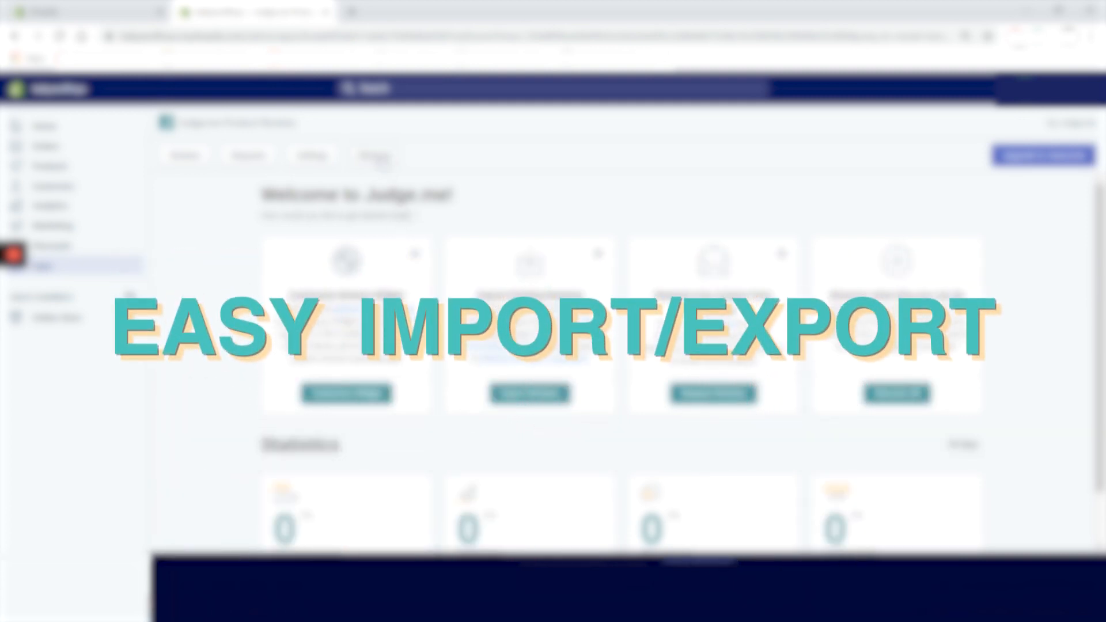
Step: Show the More dropdown listing Judge.me's additional app sections
{"action": "left_click", "coordinate": [369, 156]}
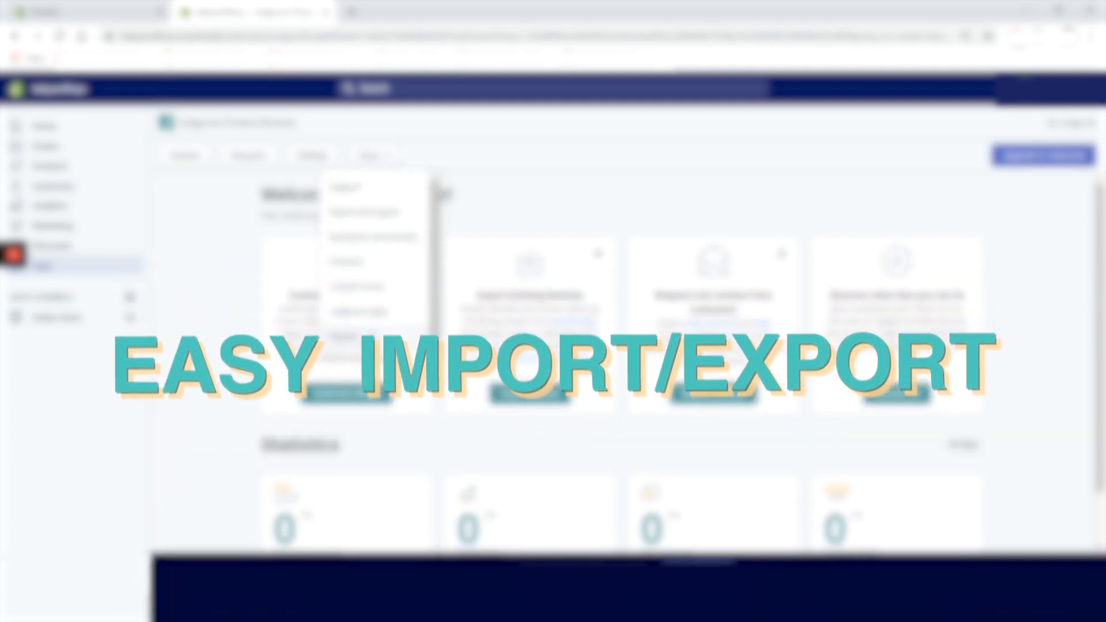